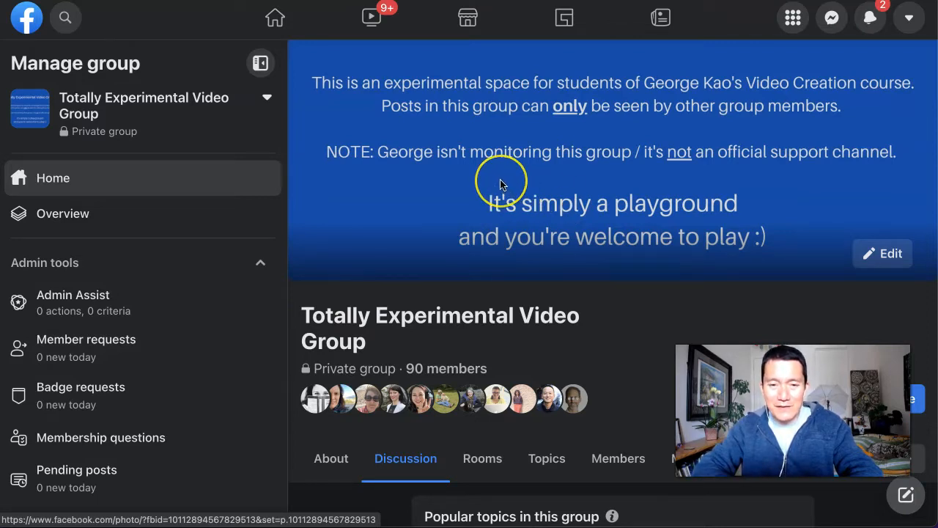
Step: Scroll the group's Discussion page down to the 'Write something…' composer with Photo/video and Live video buttons
scroll(down, 3)
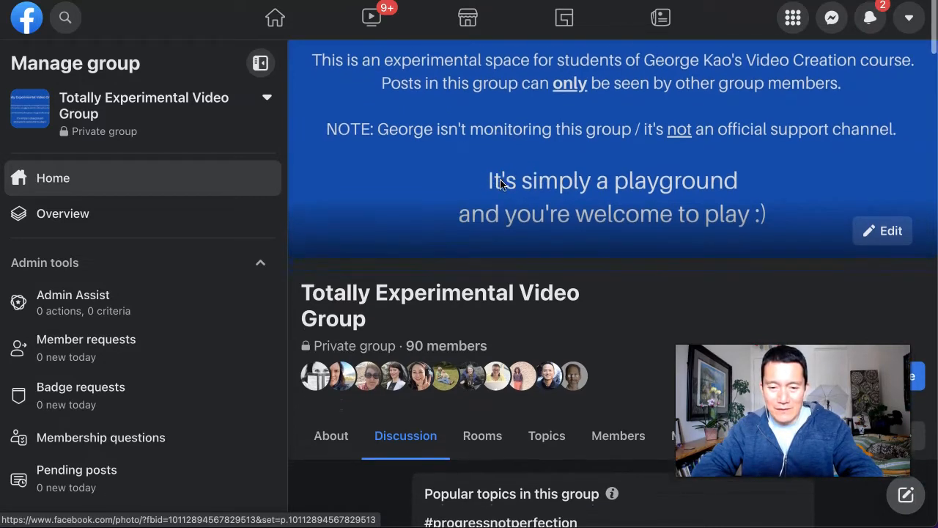
scroll(down, 3)
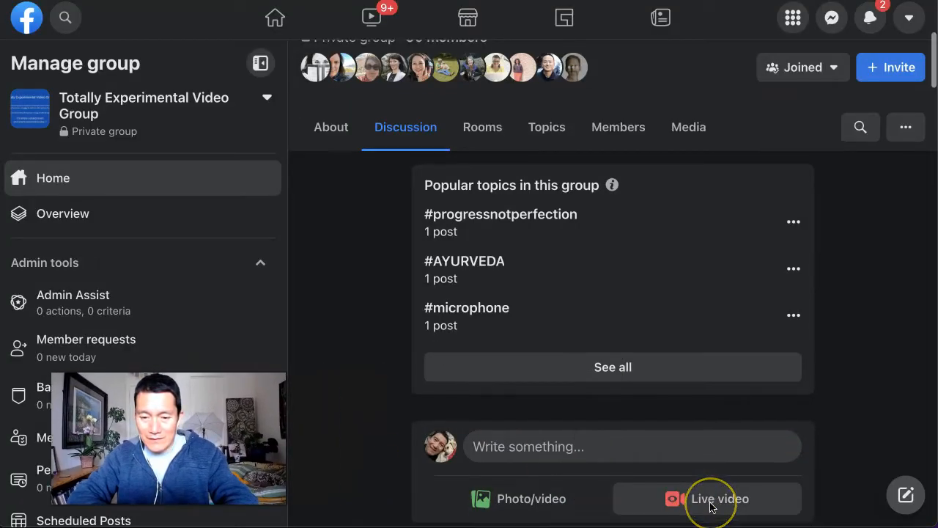
scroll(down, 3)
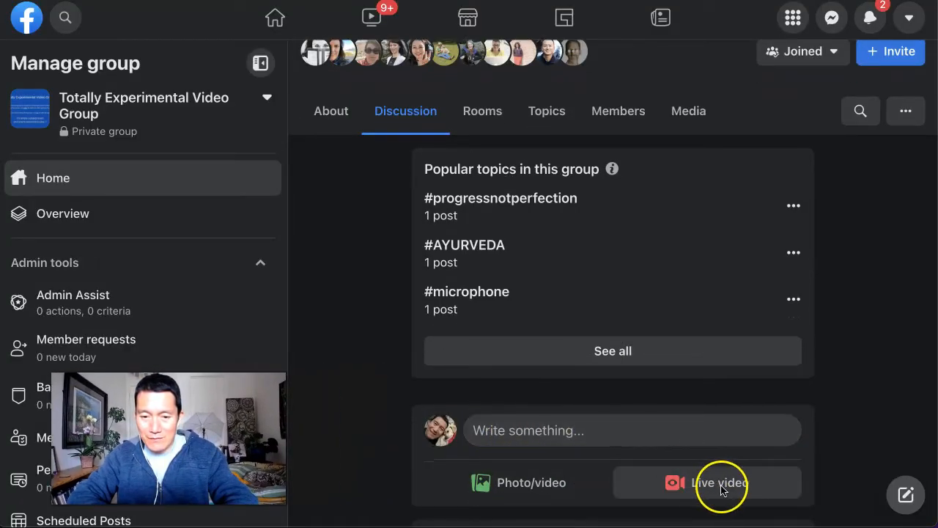
scroll(down, 3)
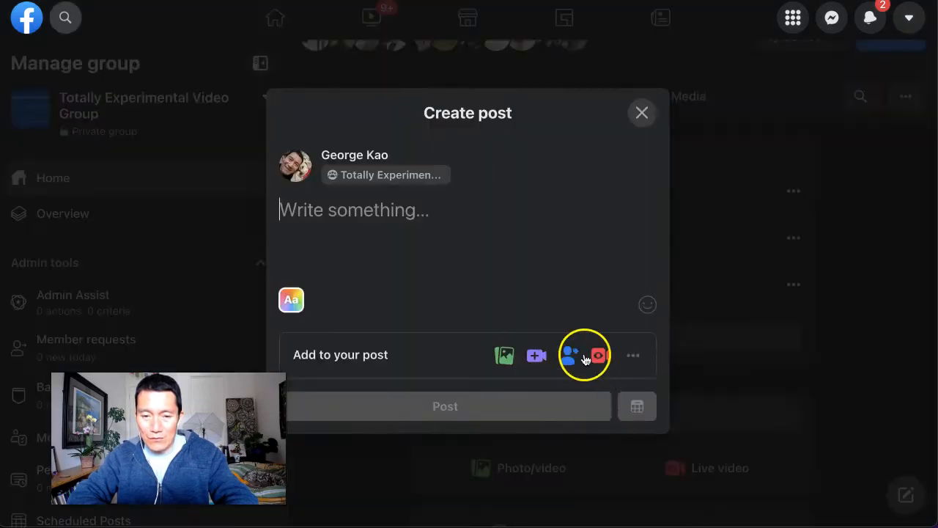
mouse_move(601, 356)
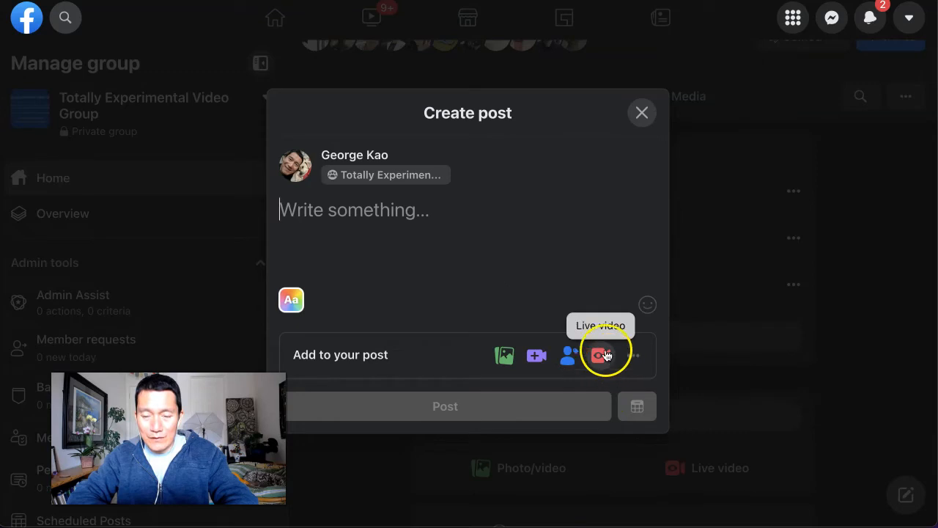
mouse_move(635, 356)
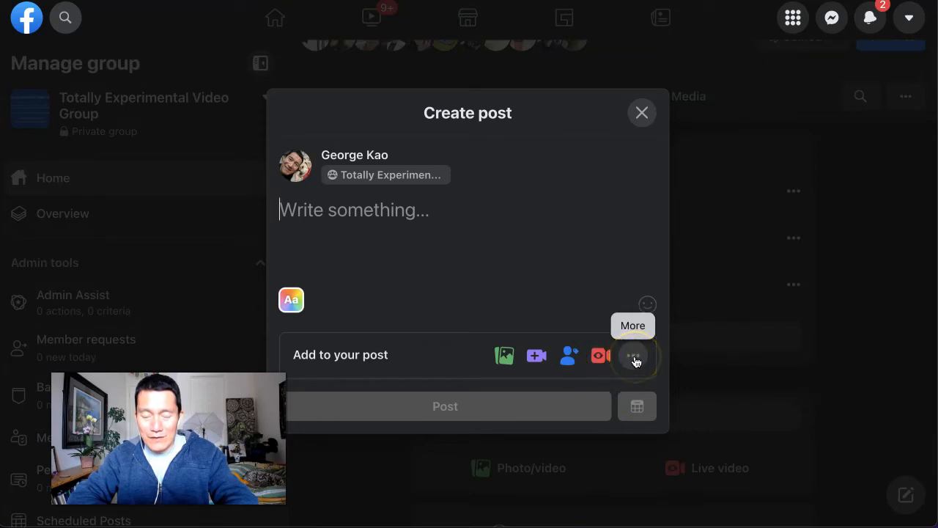
Step: Reveal every add-on available for the new group post via the '…' More button
click(634, 358)
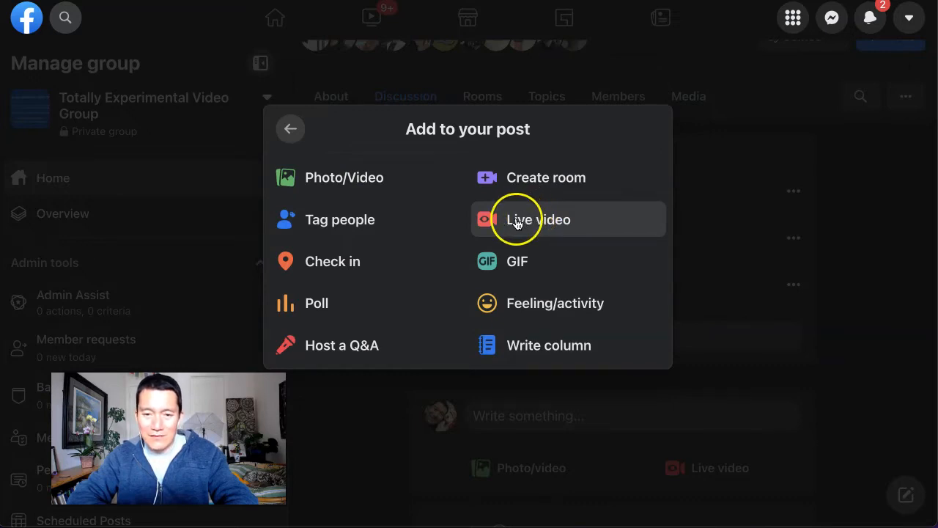
Step: Choose Live video and Set Up Live Video to go live now rather than schedule an event
click(538, 220)
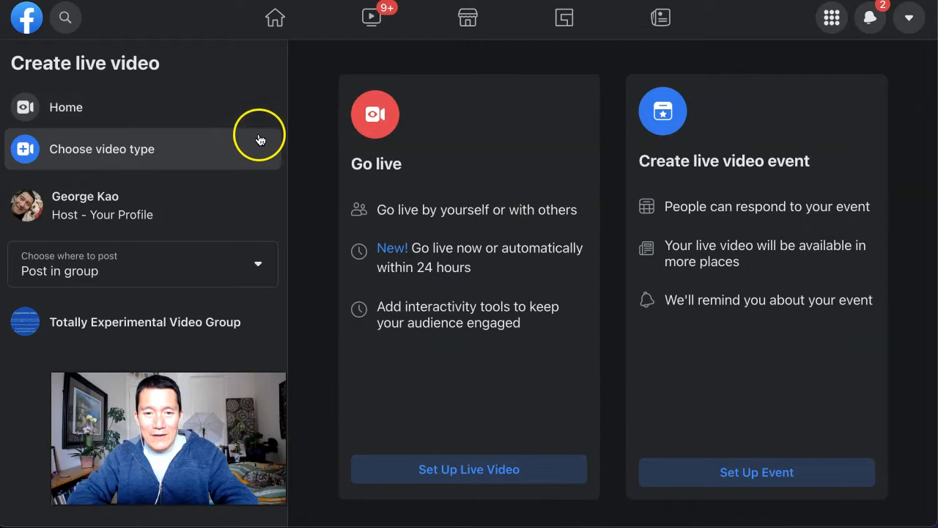
mouse_move(771, 329)
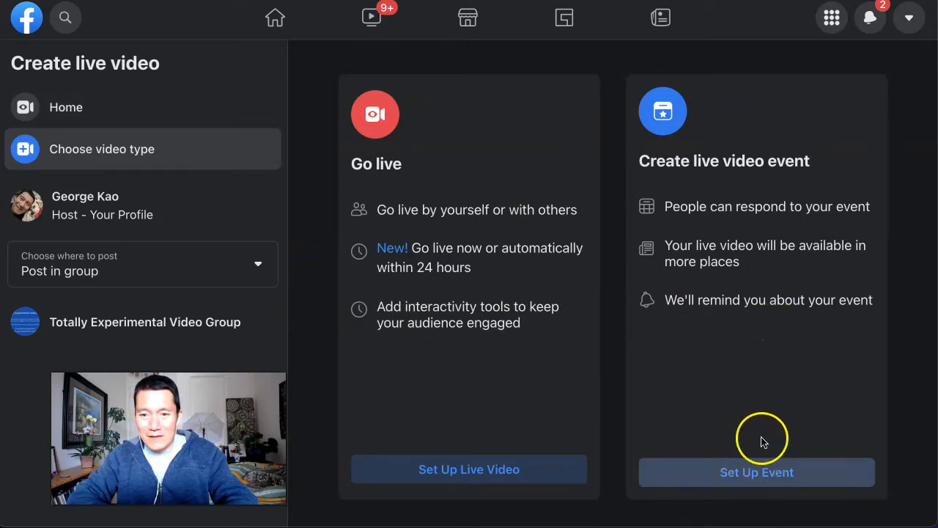
mouse_move(745, 396)
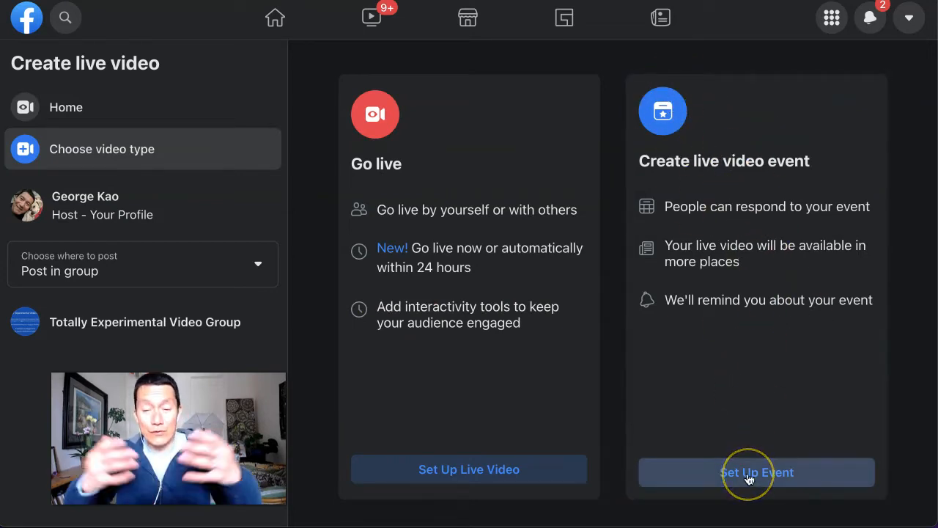
mouse_move(425, 249)
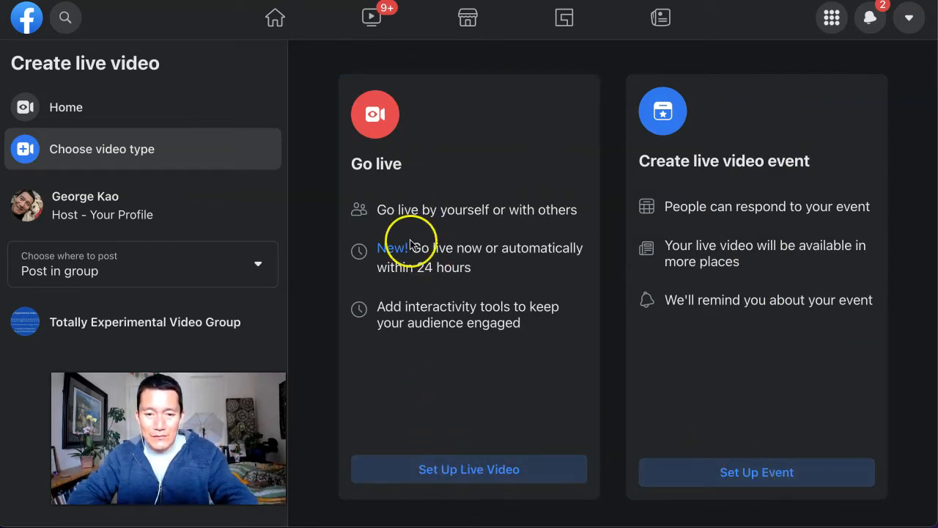
mouse_move(461, 476)
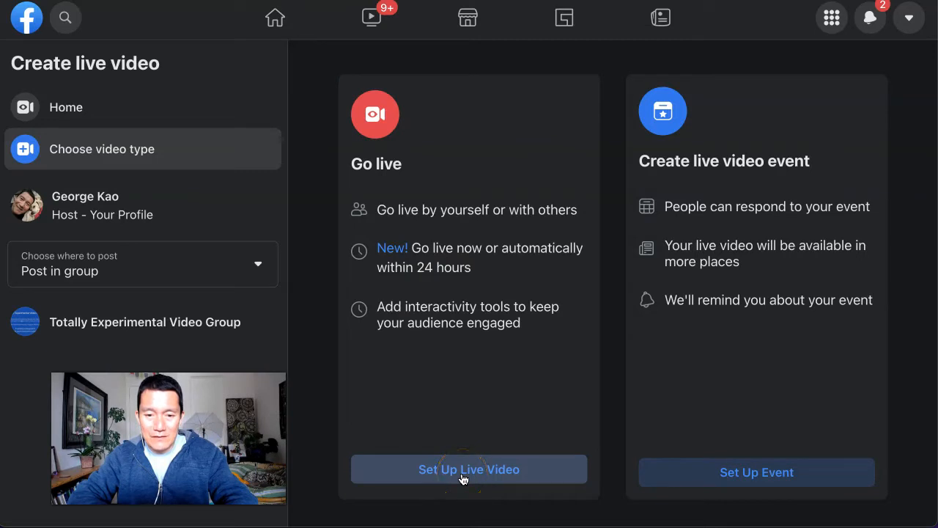
click(469, 469)
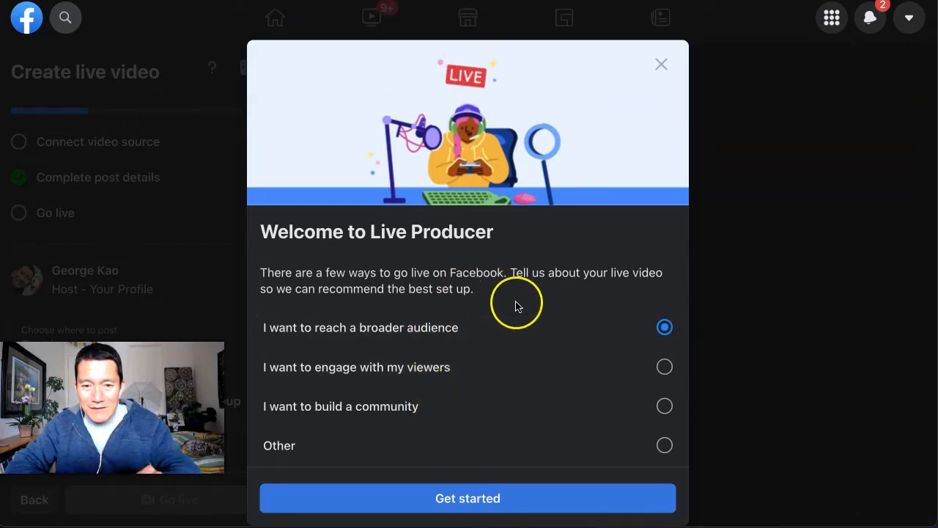
mouse_move(675, 375)
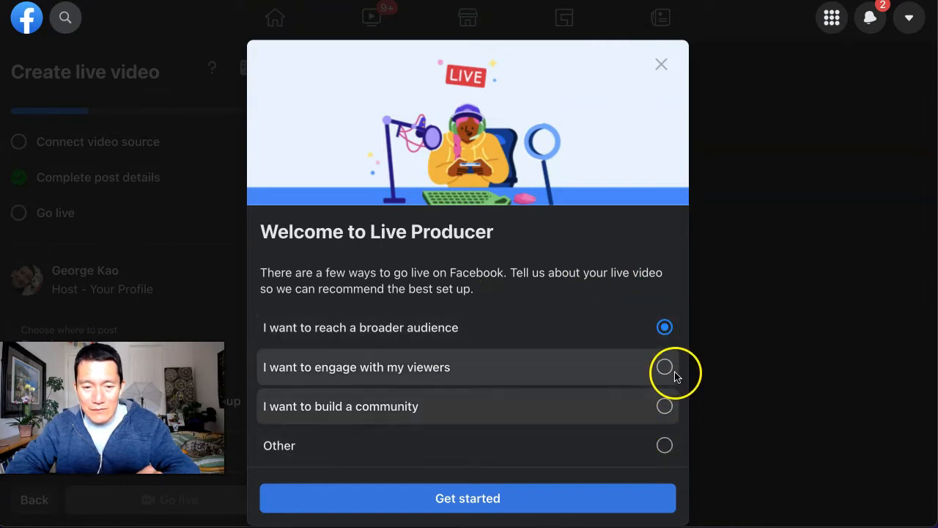
mouse_move(610, 432)
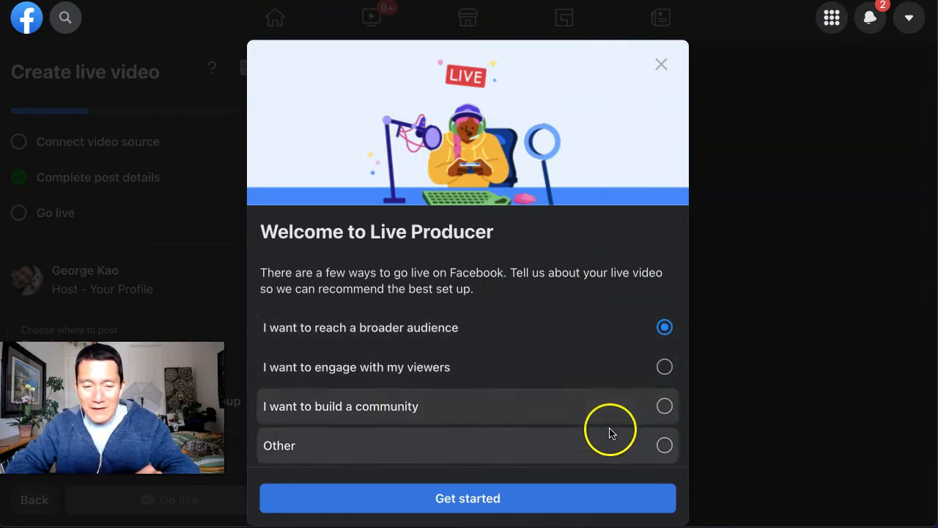
mouse_move(654, 452)
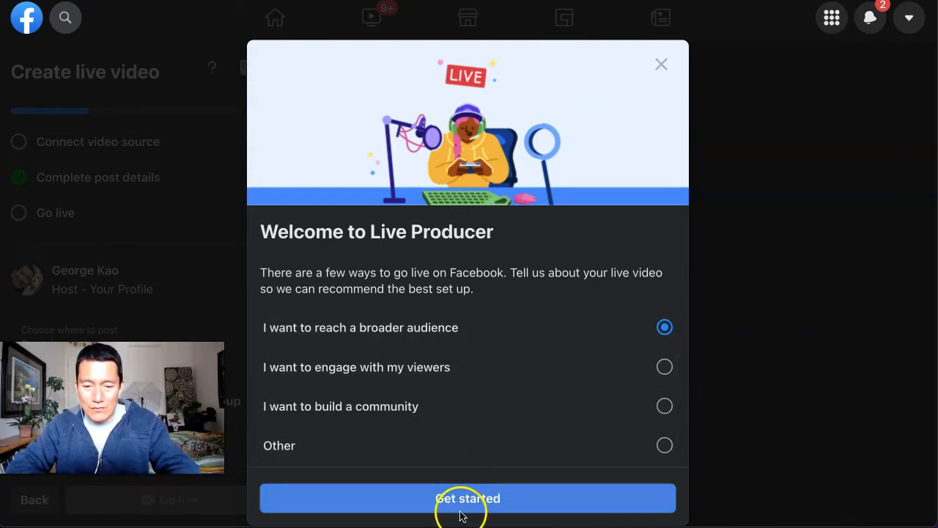
Step: Keep 'I want to reach a broader audience' and get started from the Live Producer welcome
click(467, 498)
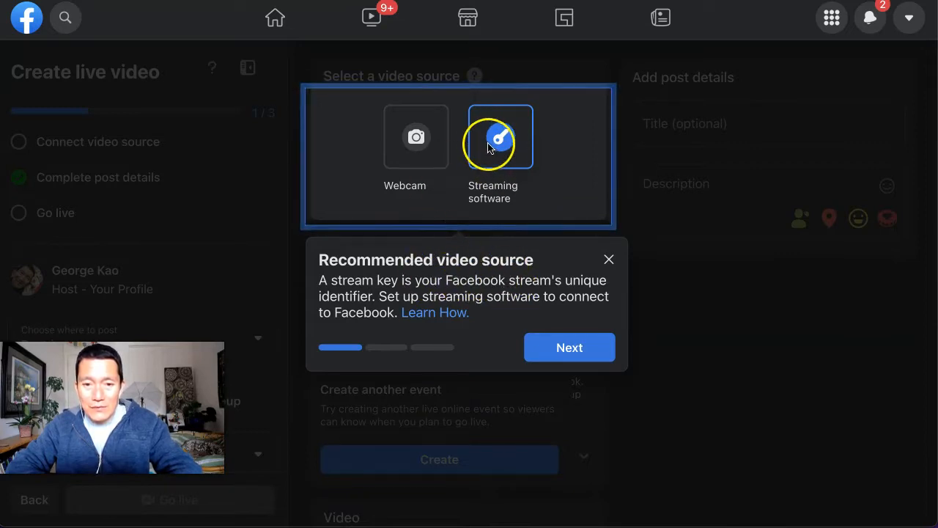
mouse_move(502, 156)
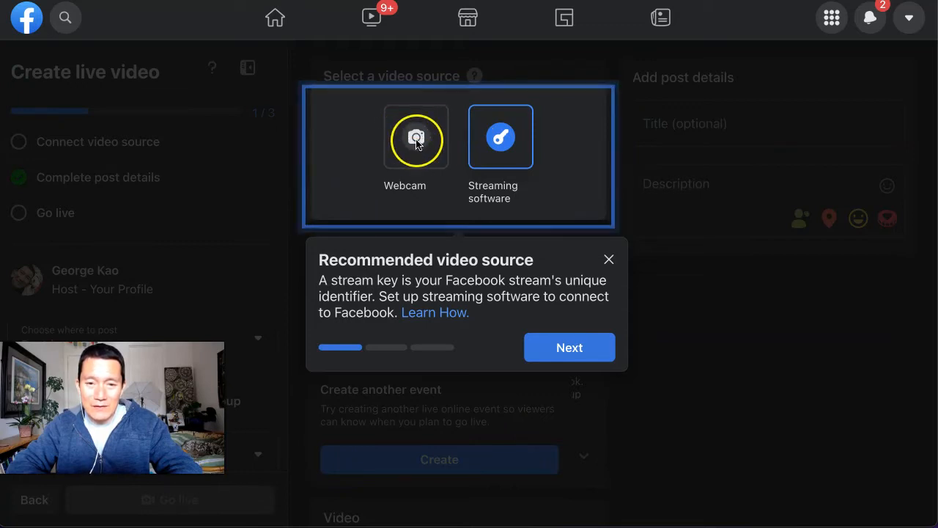
mouse_move(435, 173)
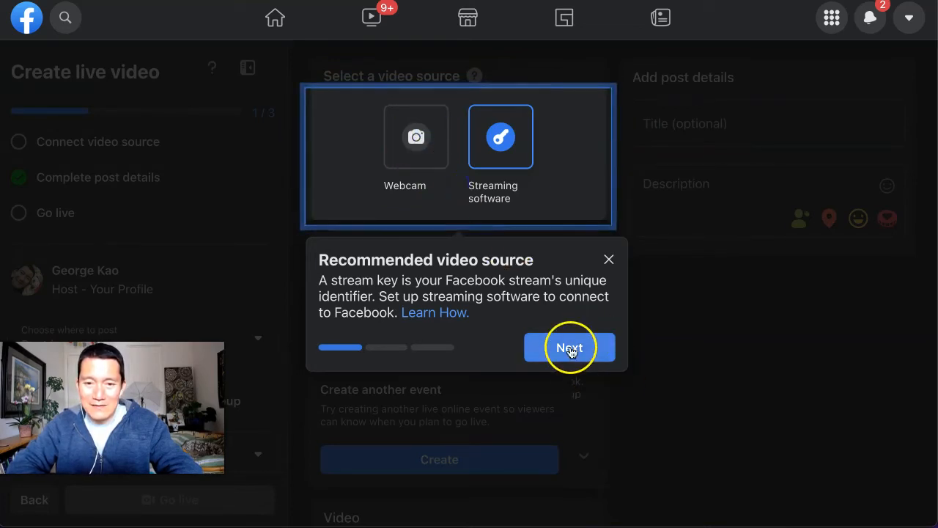
Step: Advance the walkthrough from the Recommended video source card to the Create post card
click(568, 347)
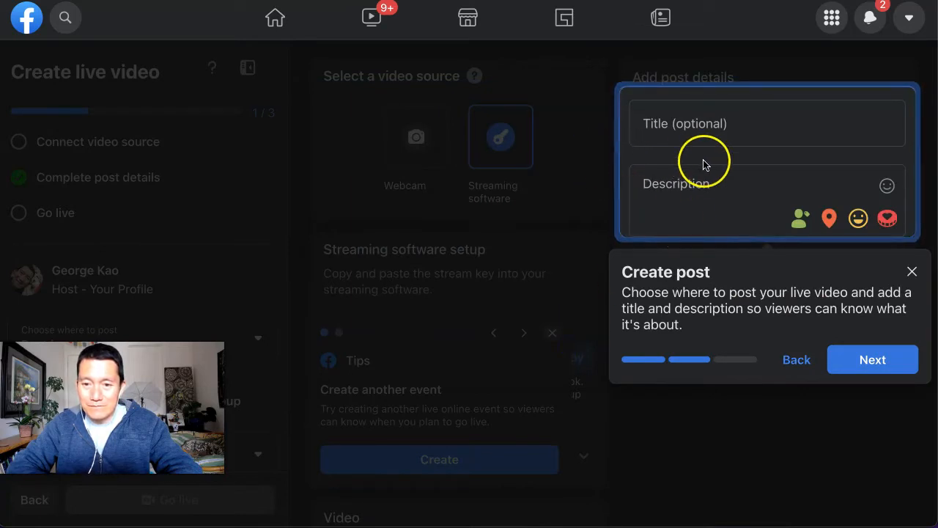
mouse_move(675, 88)
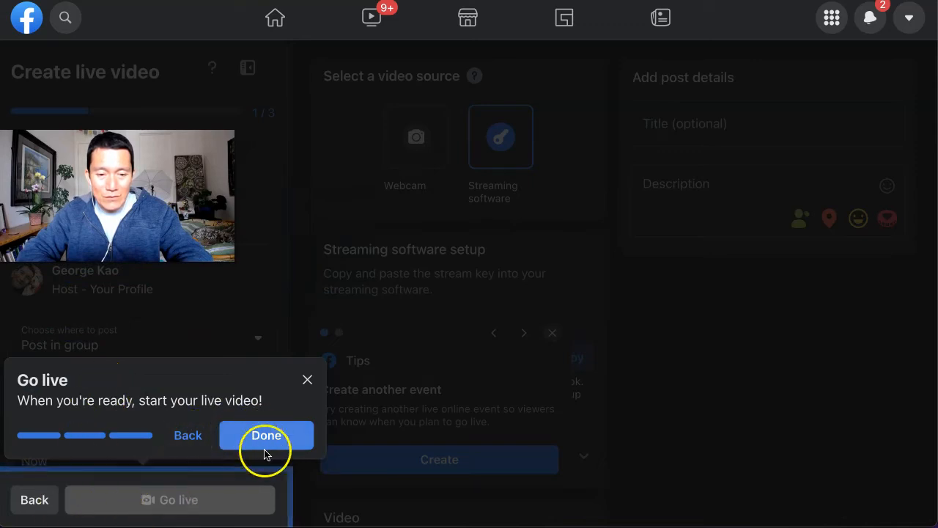
Step: Finish the tour, select Webcam as the video source, and dismiss the event and graphics tips
click(267, 434)
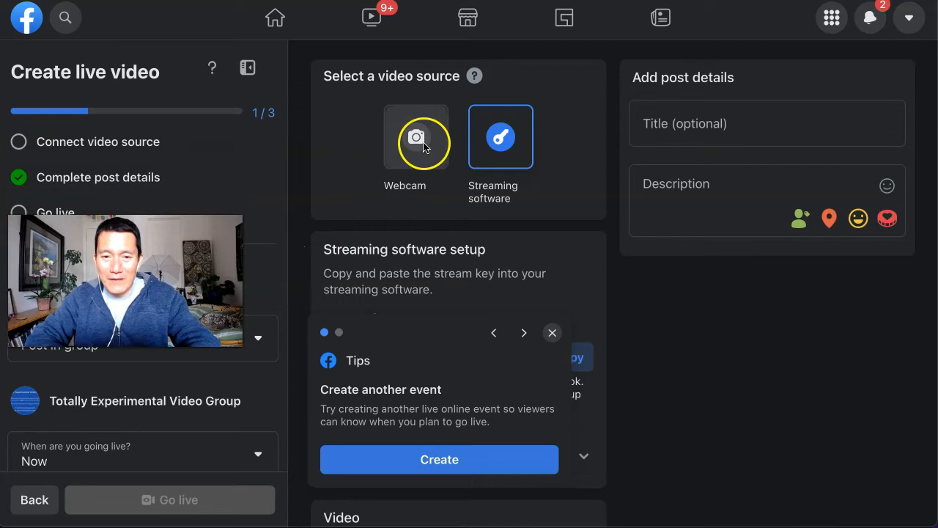
click(416, 136)
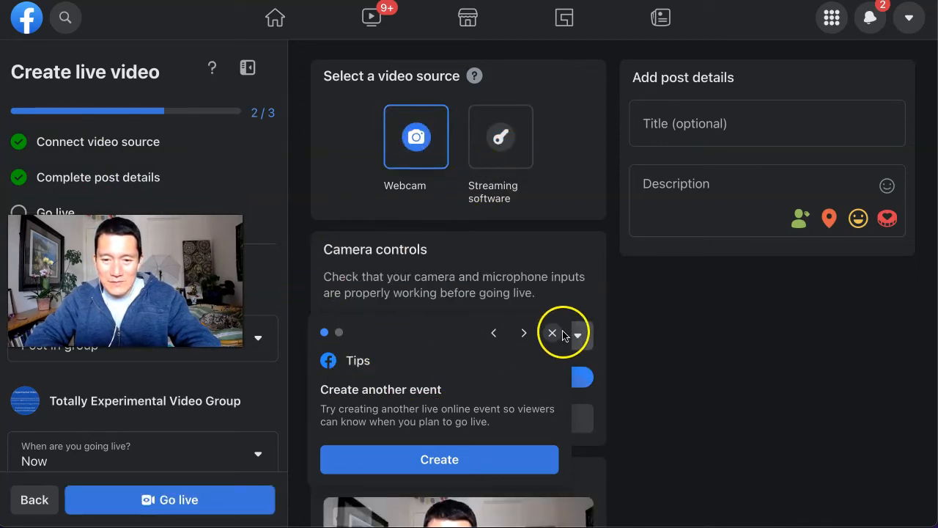
click(524, 332)
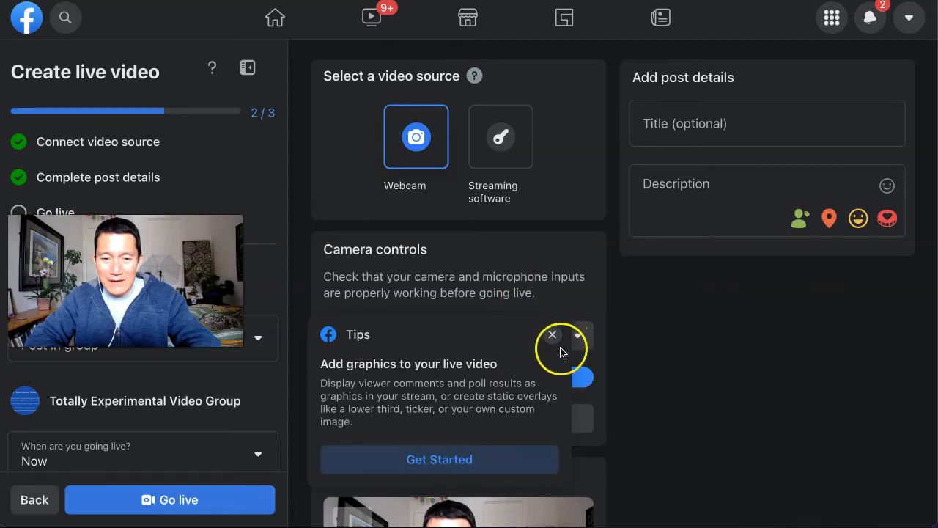
click(551, 334)
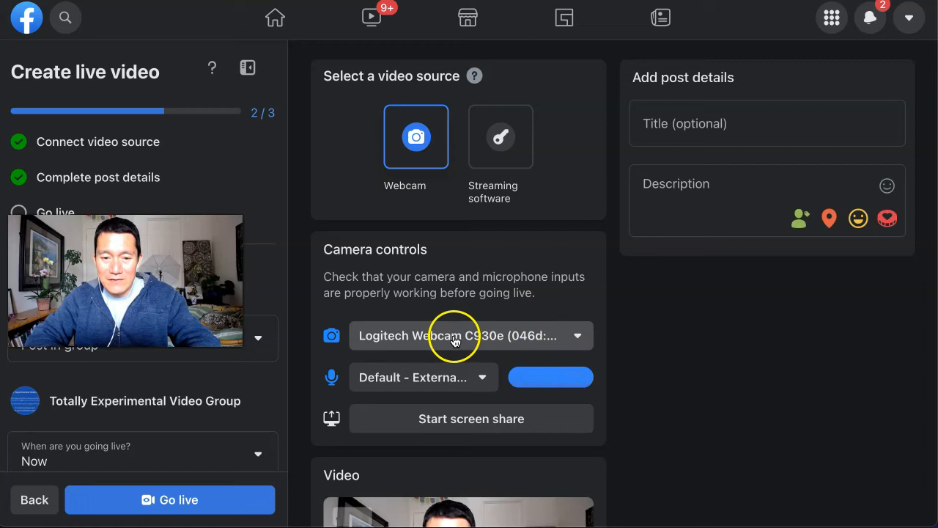
mouse_move(466, 388)
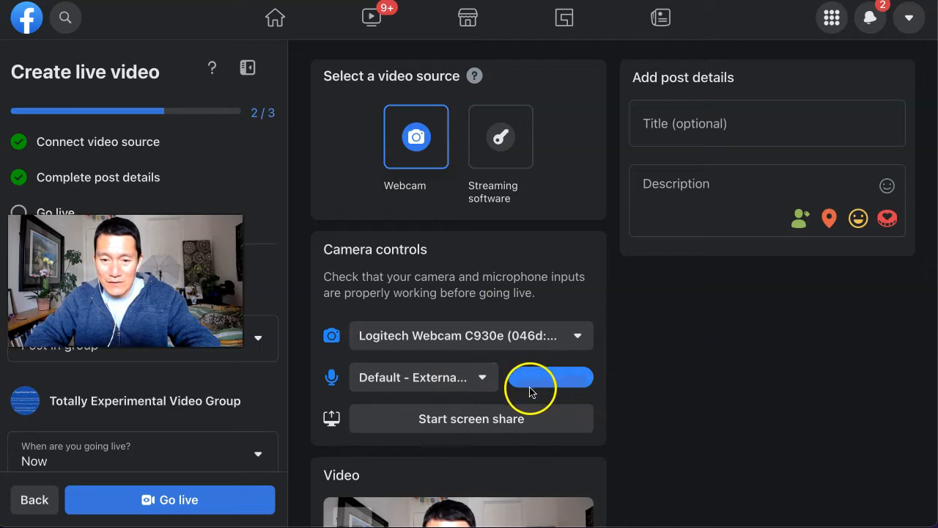
mouse_move(541, 390)
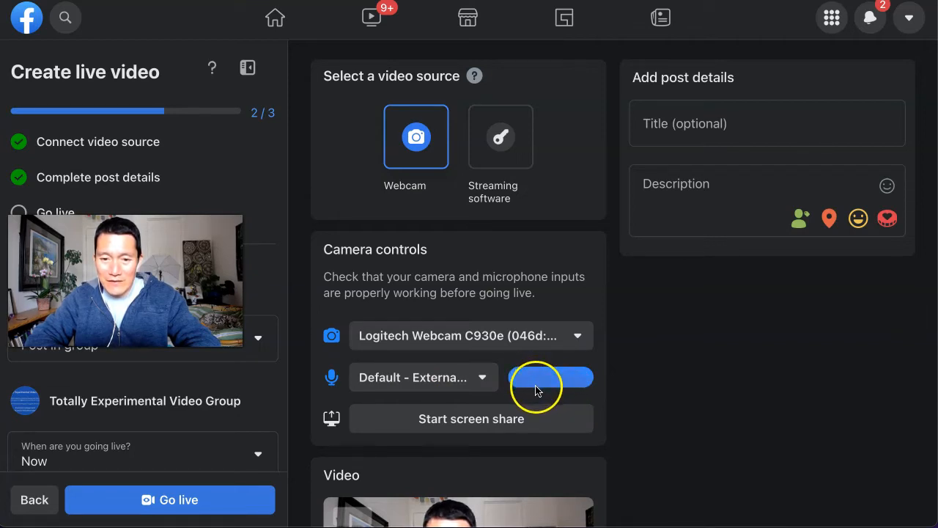
mouse_move(714, 384)
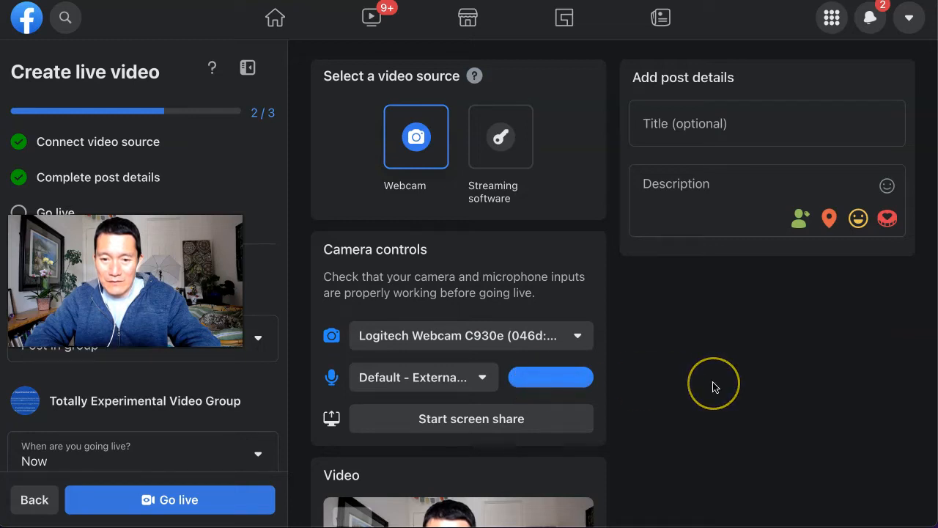
mouse_move(653, 388)
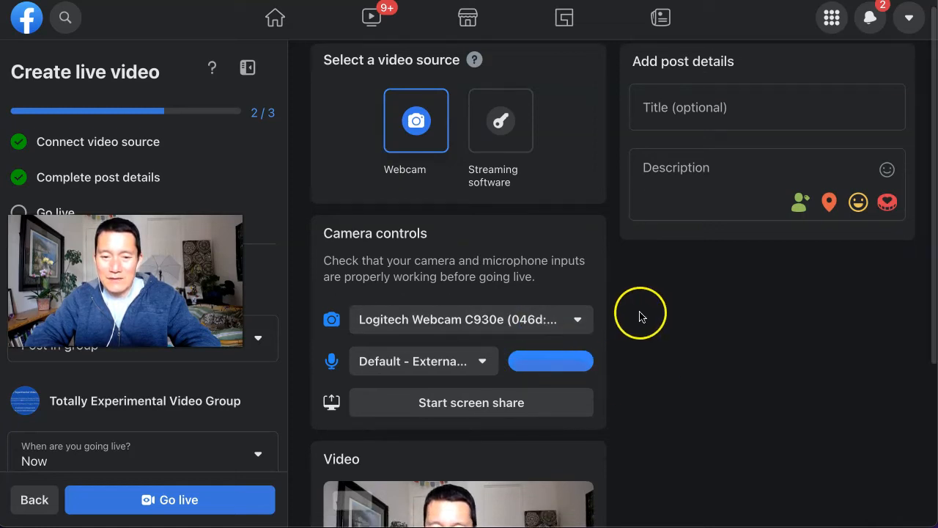
scroll(down, 3)
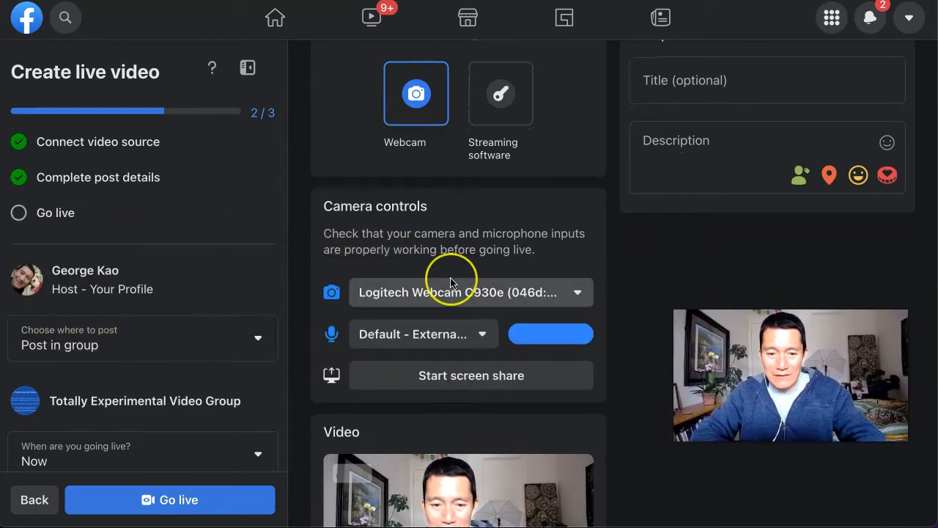
scroll(down, 3)
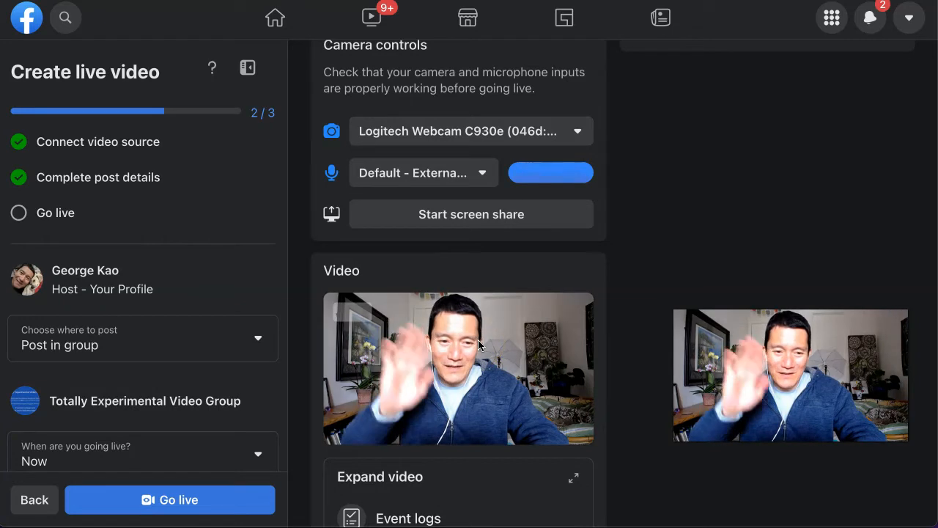
scroll(down, 3)
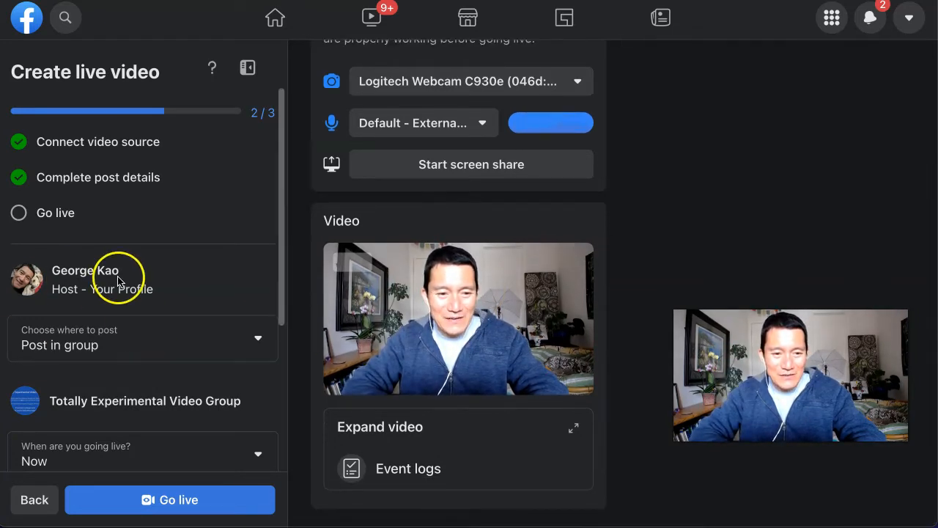
mouse_move(127, 303)
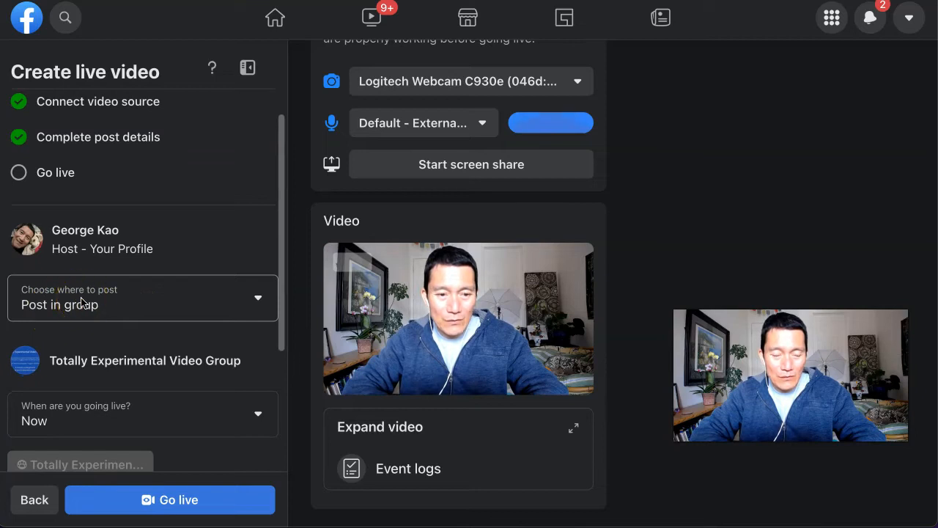
click(142, 297)
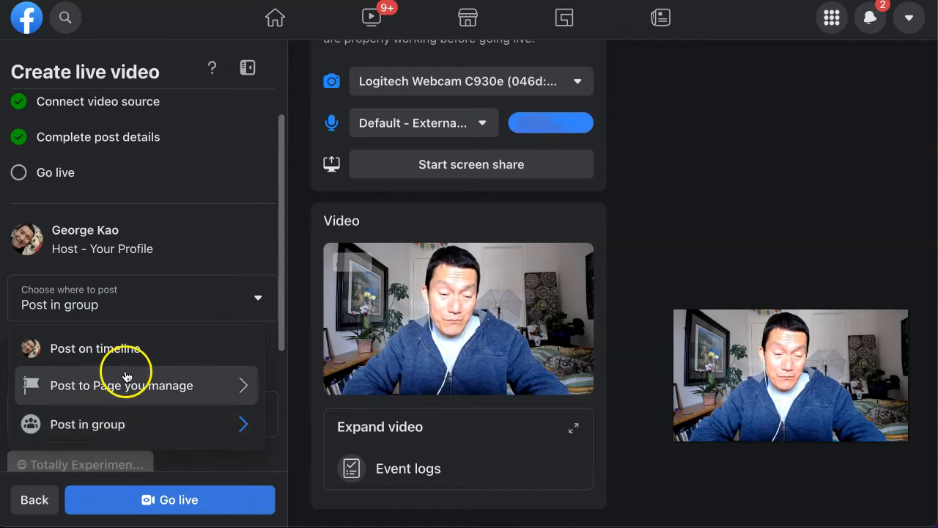
mouse_move(128, 425)
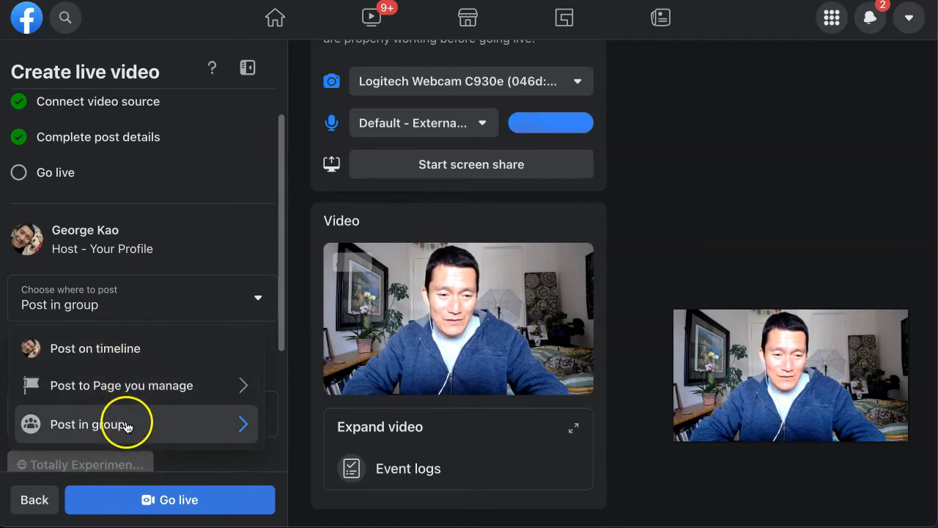
mouse_move(153, 376)
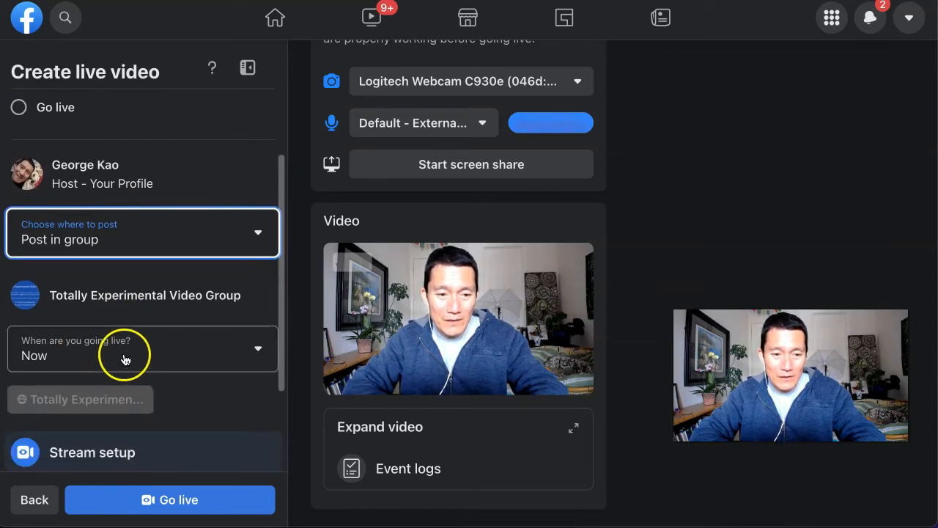
click(142, 349)
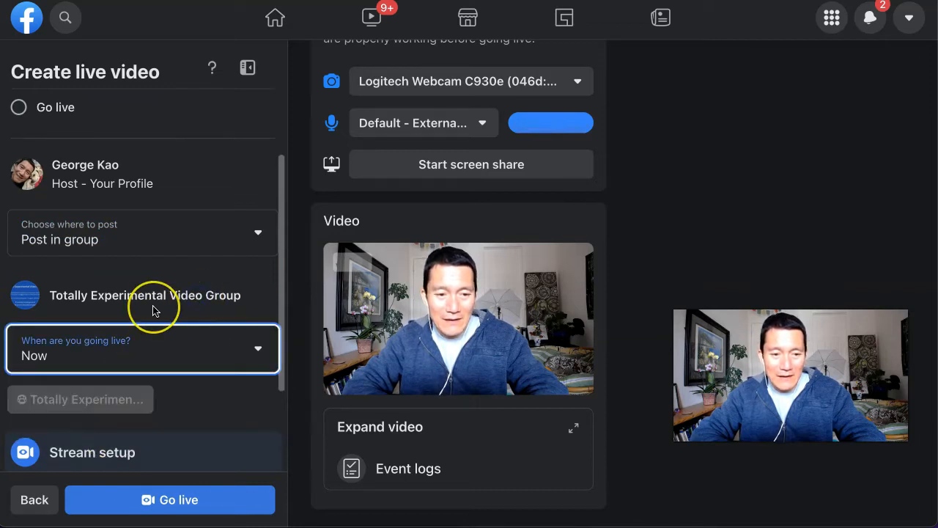
scroll(down, 3)
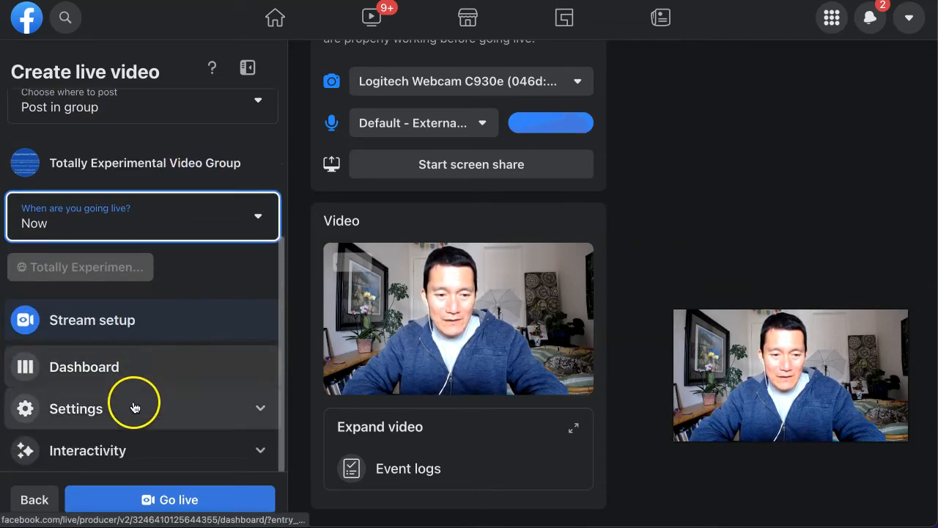
Step: Expand Settings, review the Stream settings section, then move into Viewer settings
click(76, 408)
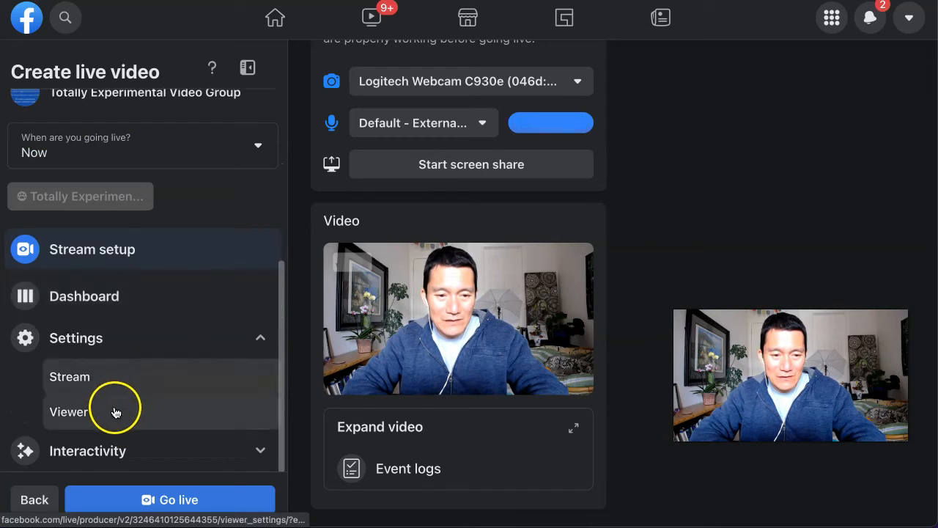
click(71, 377)
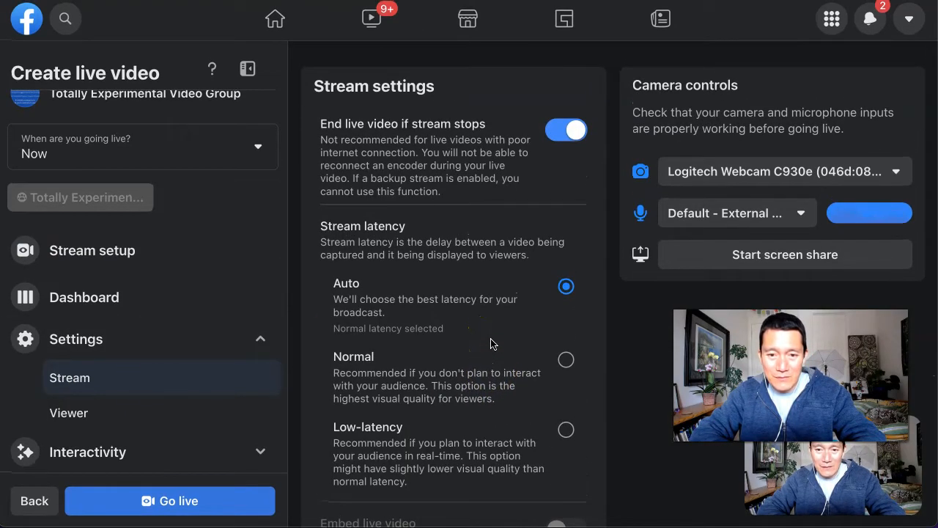
scroll(down, 3)
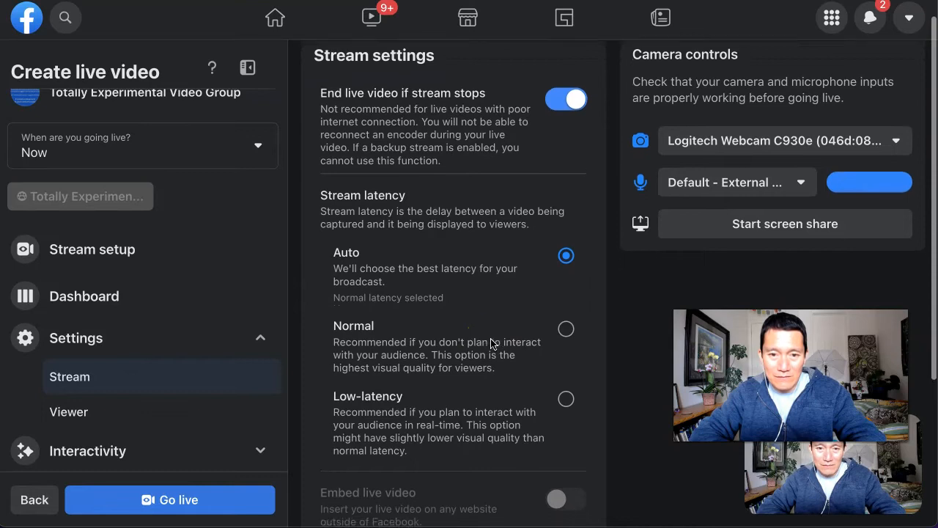
scroll(down, 3)
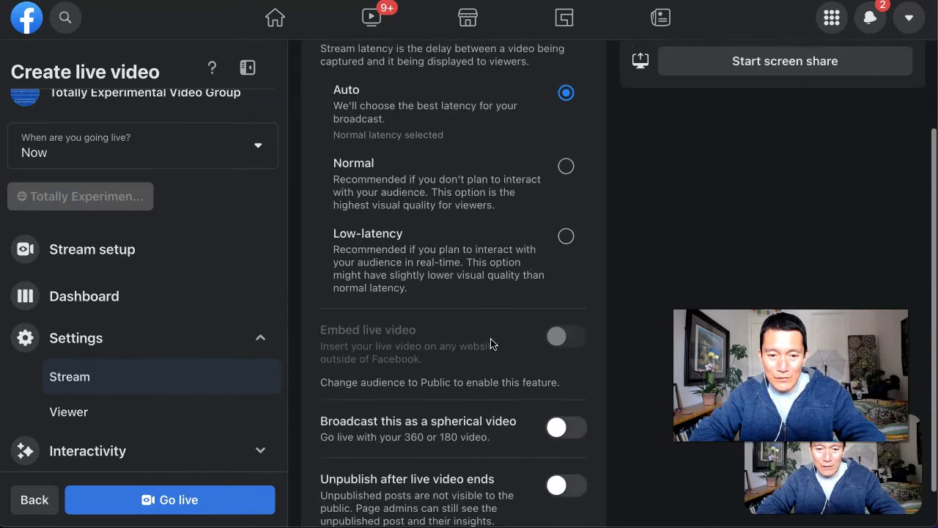
scroll(down, 3)
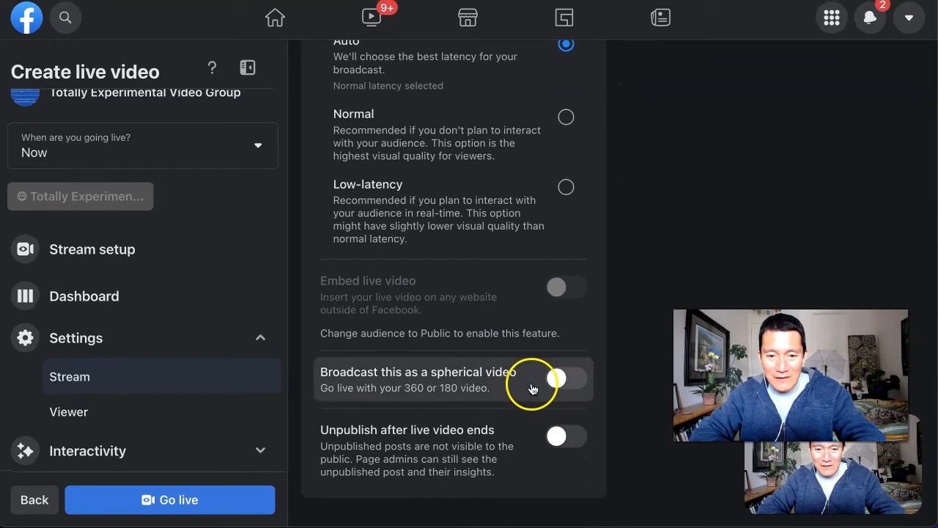
click(67, 412)
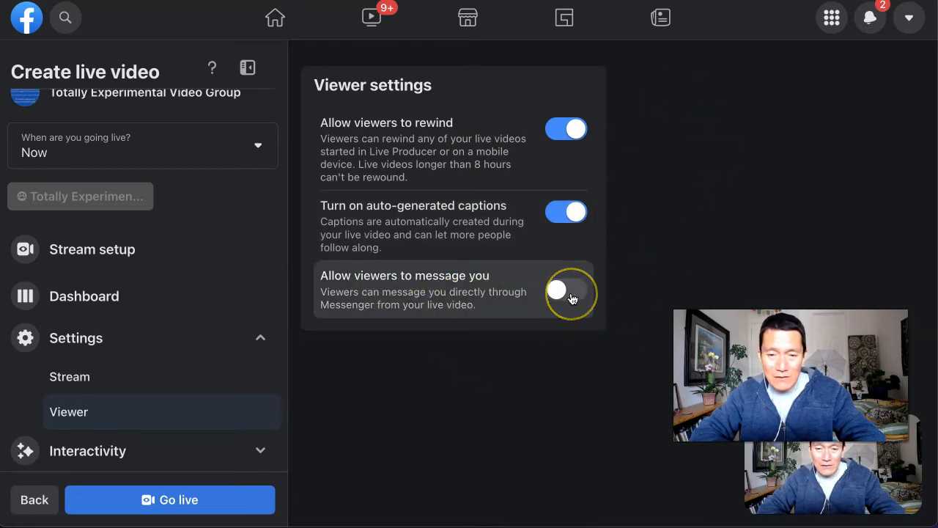
Step: Switch on 'Allow viewers to message you' and return to the stream setup page
click(566, 291)
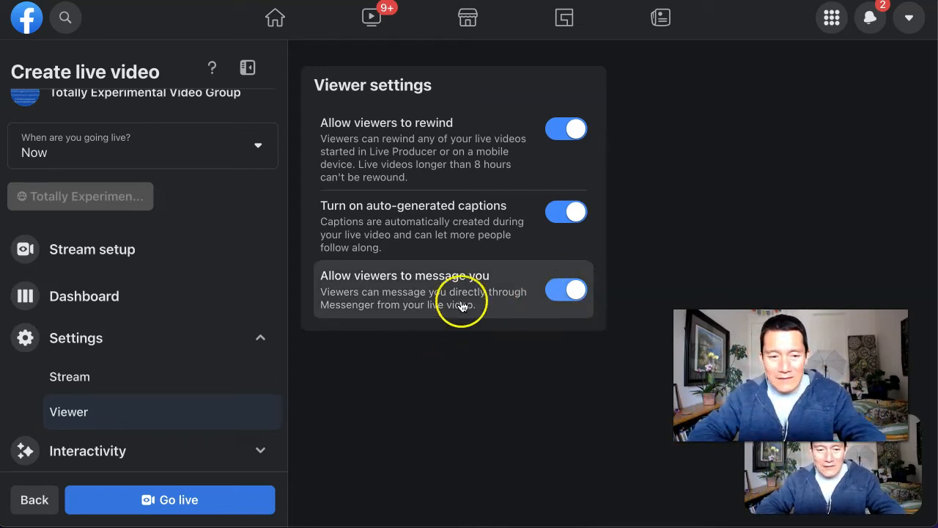
mouse_move(158, 420)
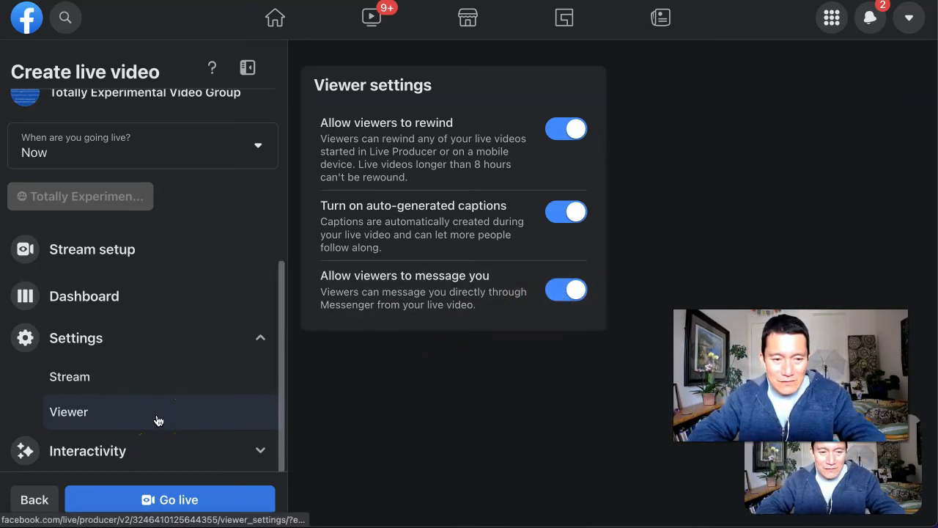
click(91, 249)
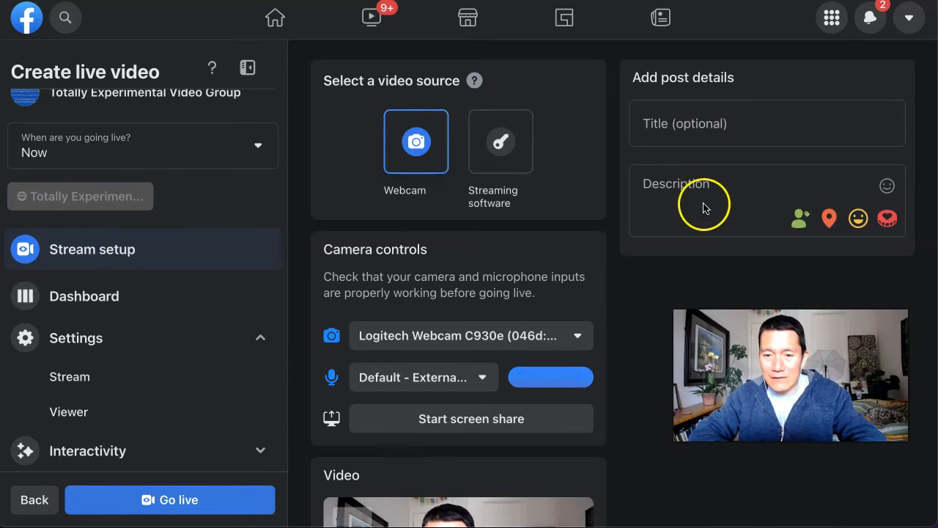
Step: Fill in the post description under the 'Befriend the camera lens' title and go live
click(715, 123)
text(Befriend the camera lens)
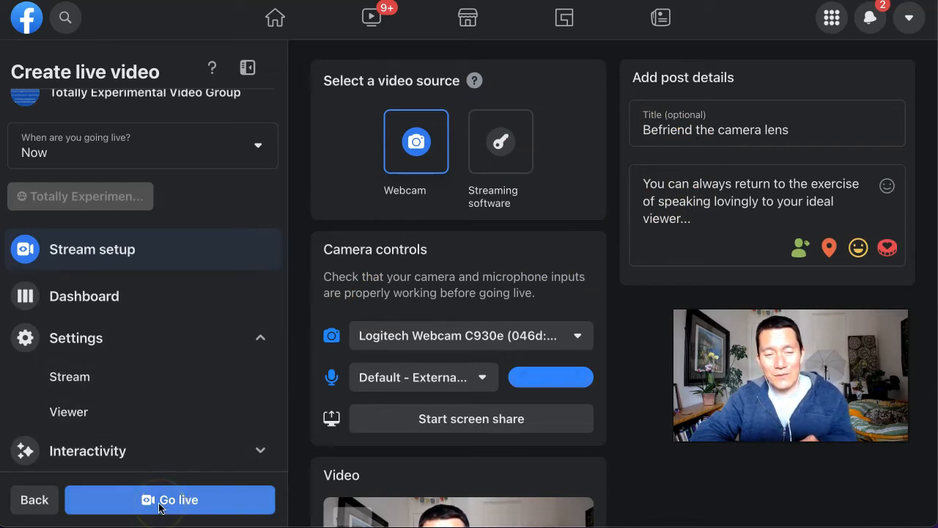
click(170, 500)
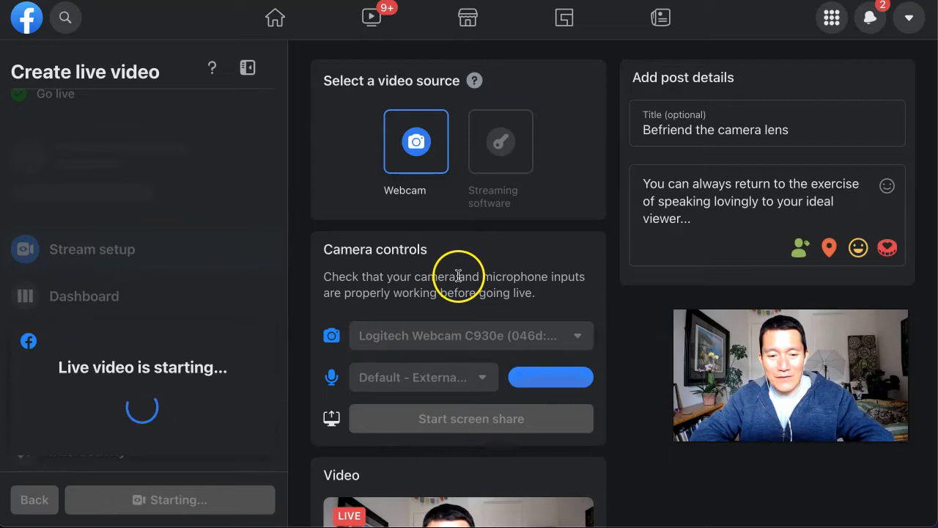
Step: Scroll down the live dashboard as the broadcast to Totally Experimental Video Group starts
scroll(down, 3)
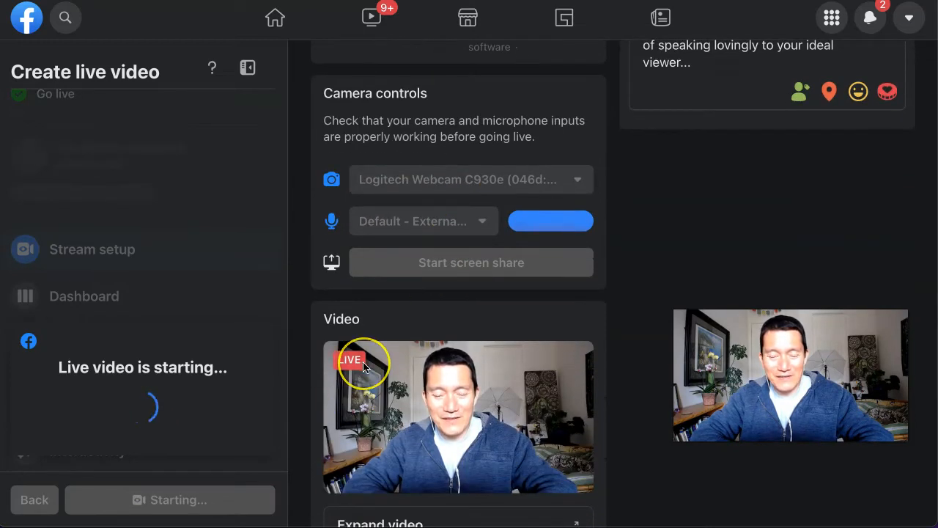
scroll(down, 3)
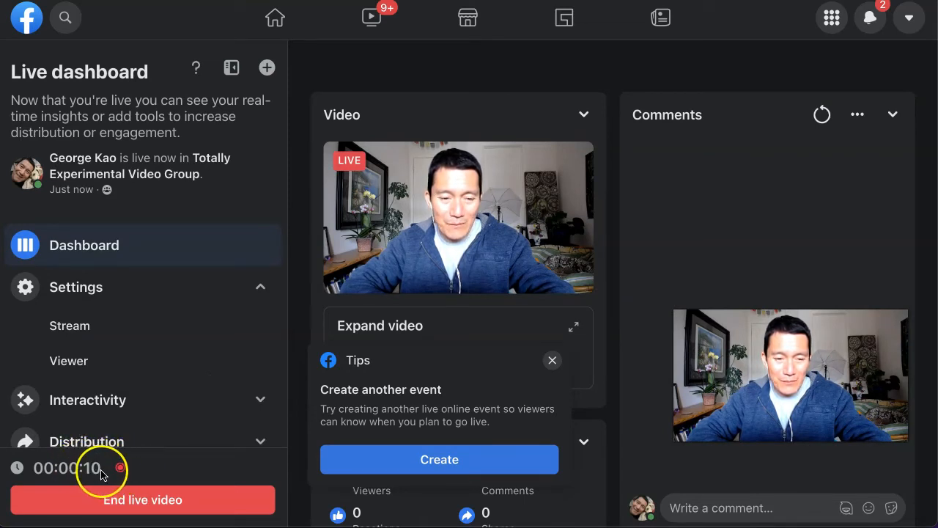
mouse_move(343, 392)
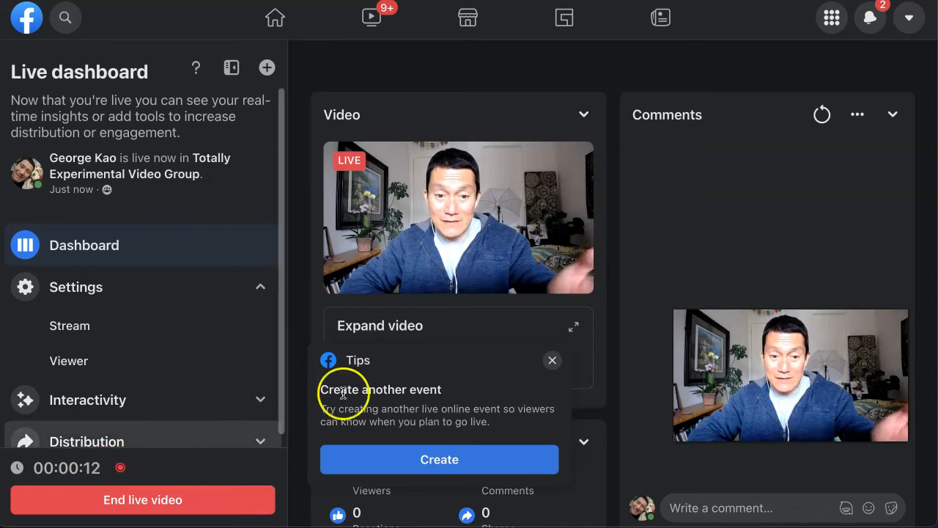
mouse_move(458, 296)
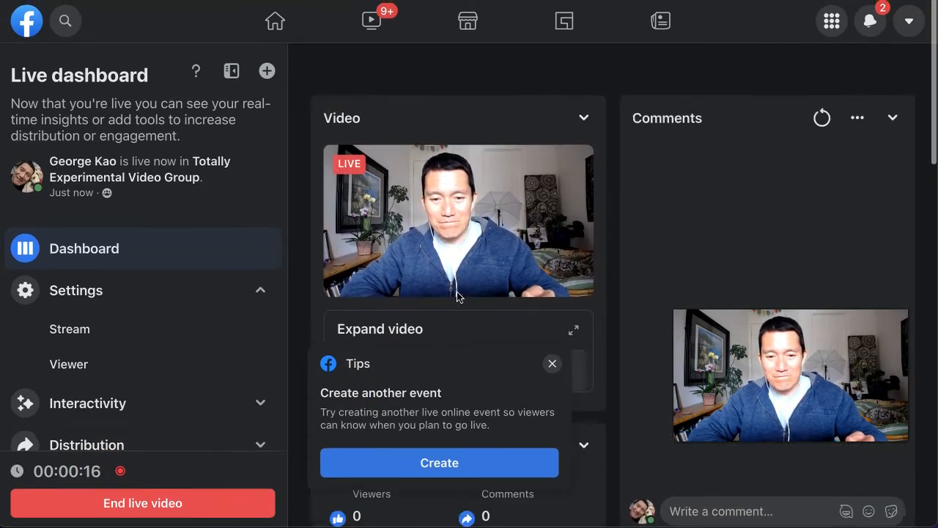
Step: Close the 'create another event' Tips popup while the broadcast keeps running
click(551, 363)
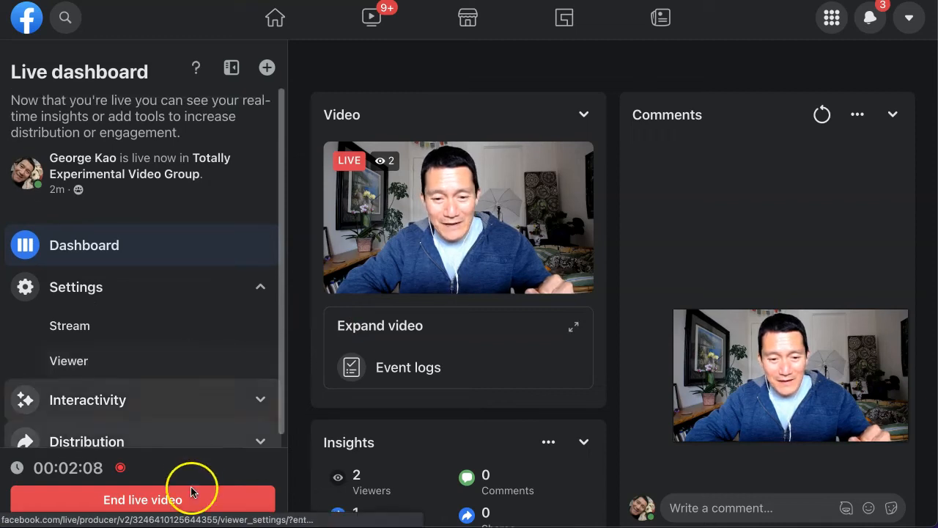
mouse_move(493, 420)
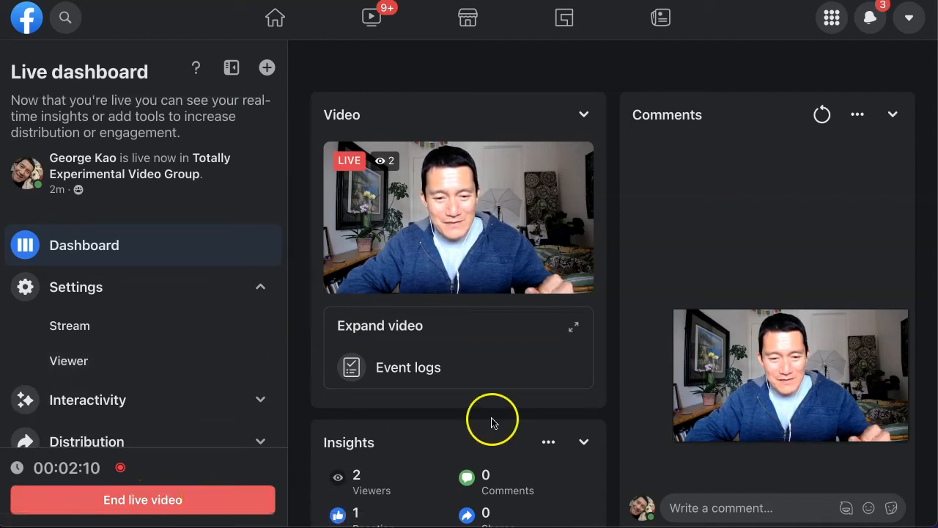
Step: Post a 'Testing 123' comment in the live Comments panel and pin it
scroll(down, 3)
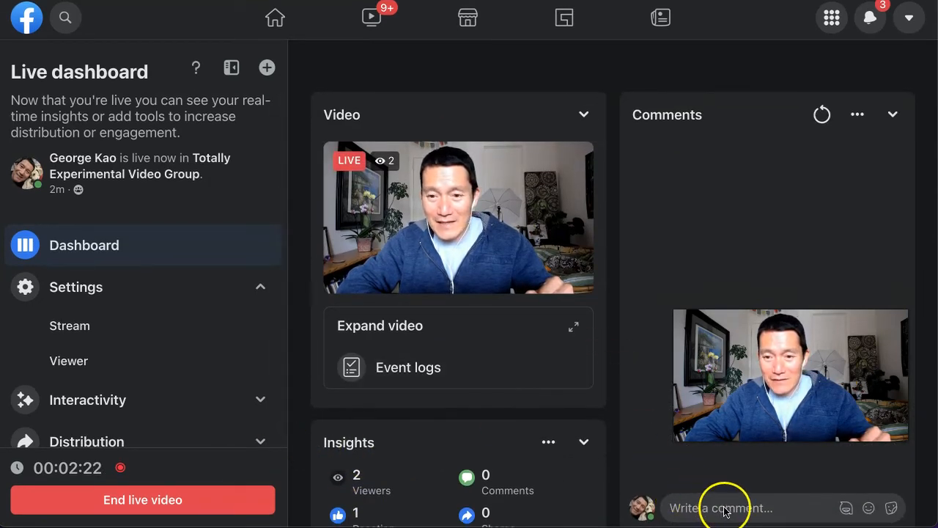
text(Testing 123)
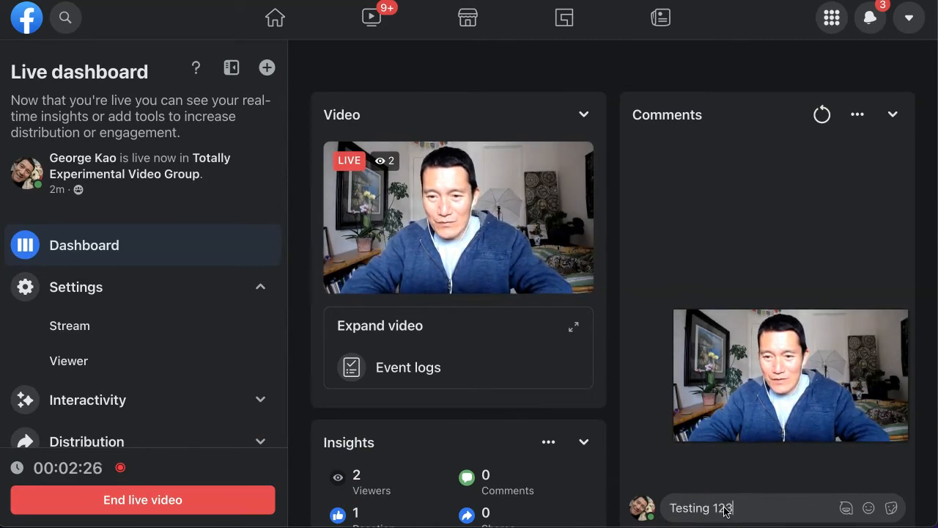
key(Enter)
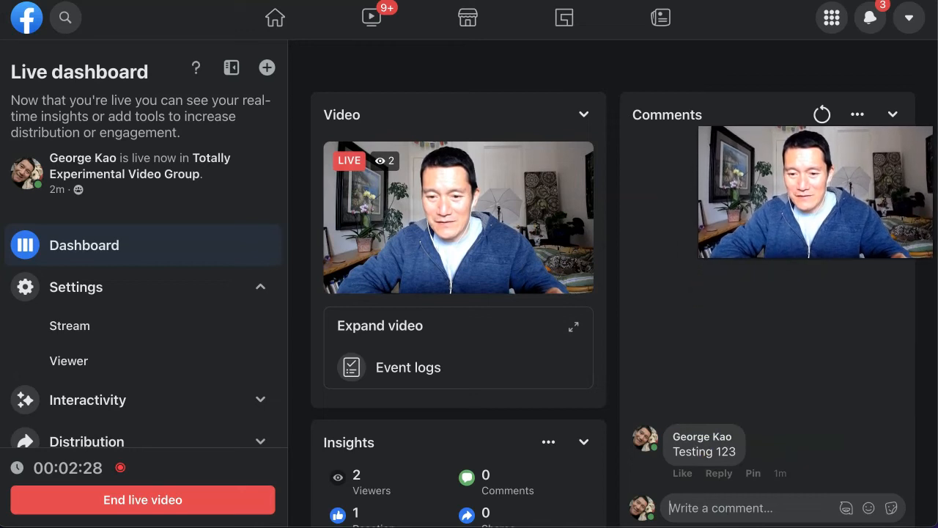
mouse_move(695, 358)
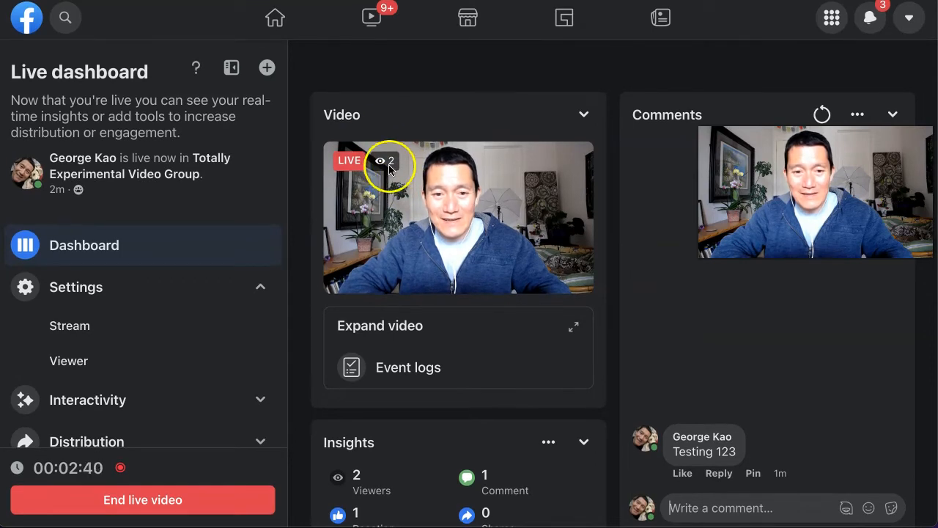
mouse_move(361, 179)
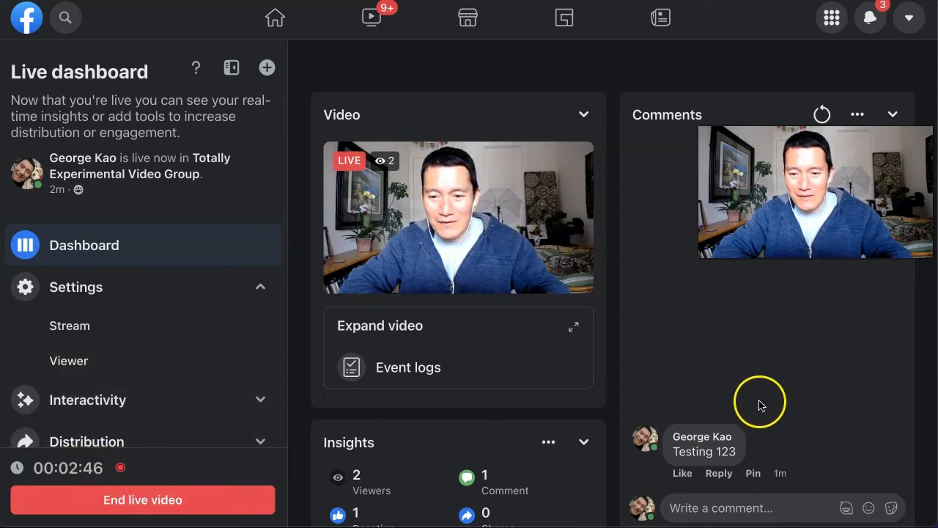
mouse_move(810, 405)
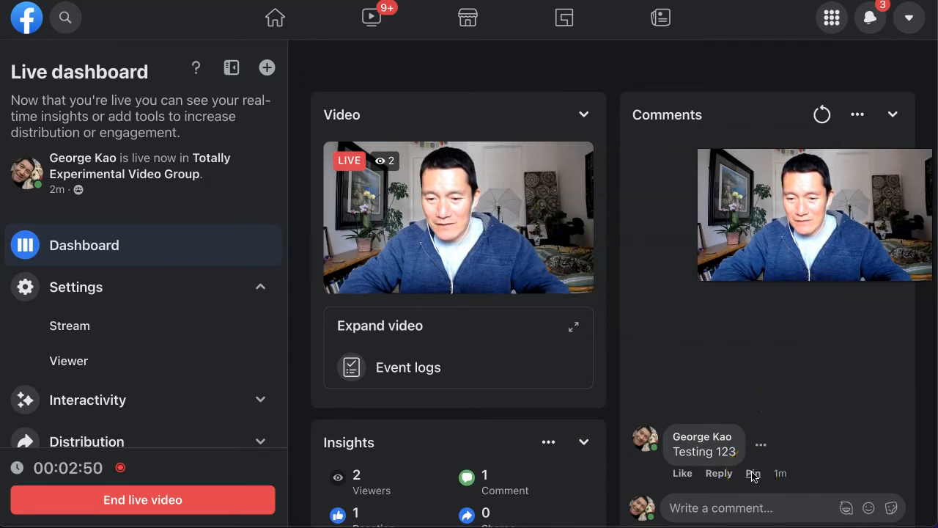
click(753, 474)
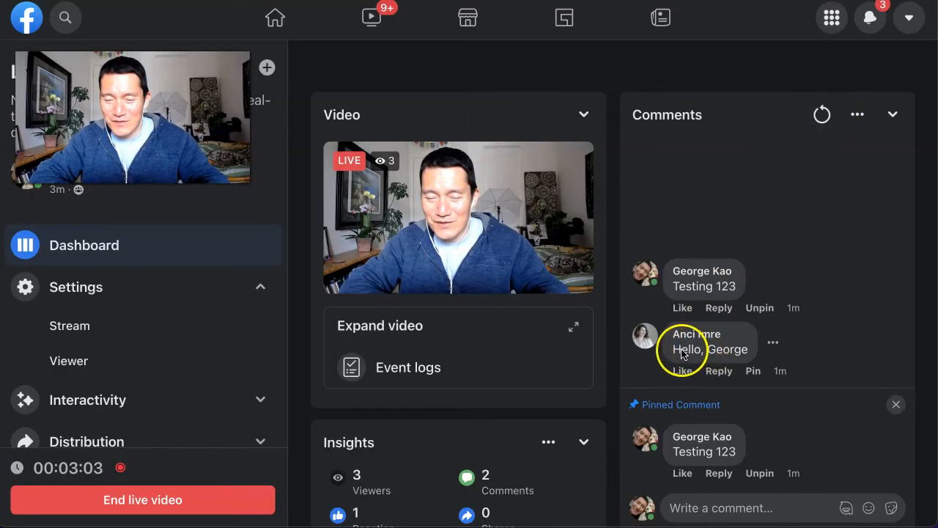
click(821, 115)
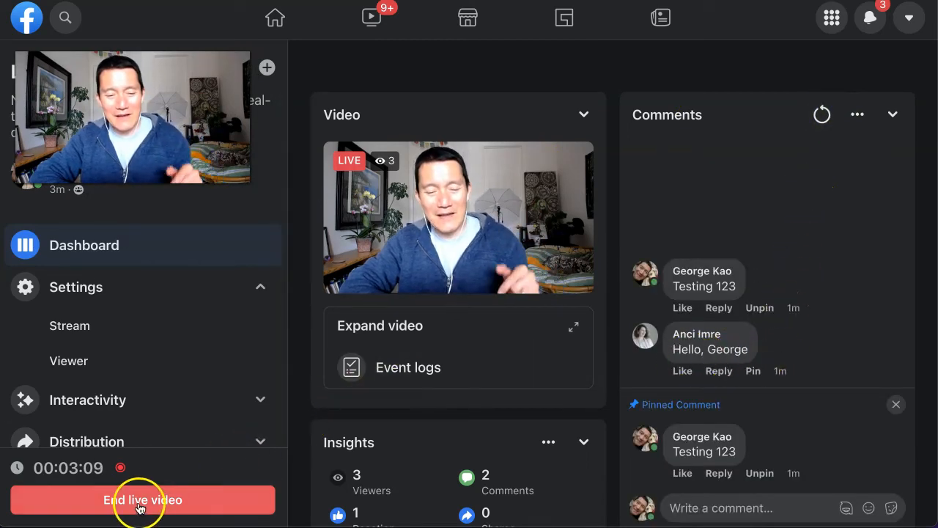
Step: End the live video and confirm in the dialog
click(142, 500)
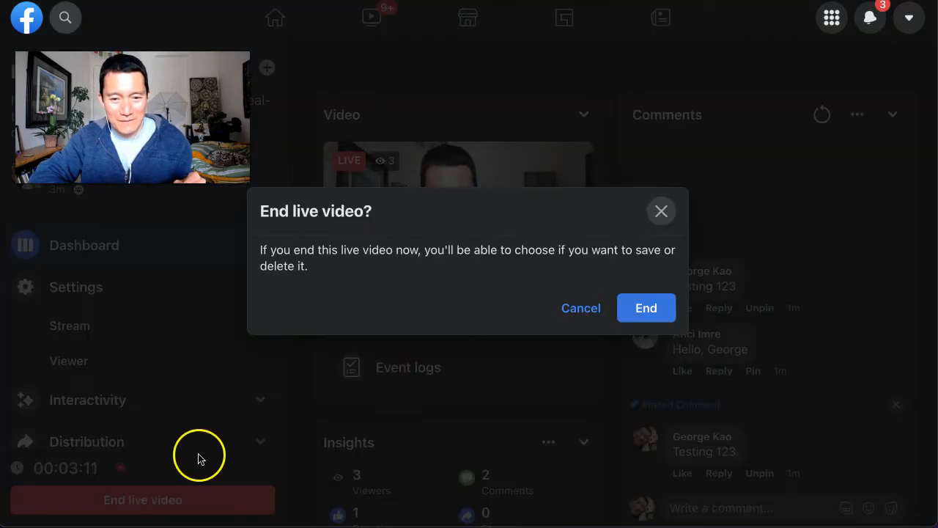
click(646, 308)
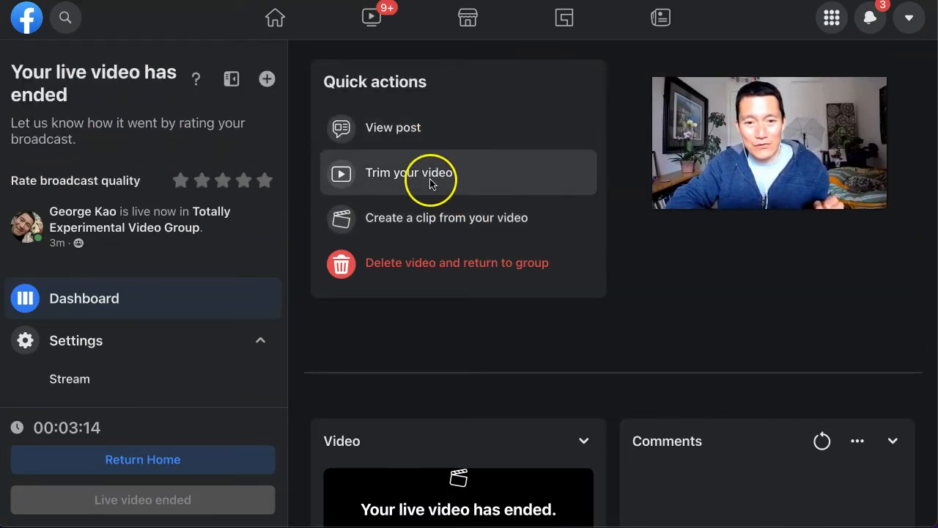
mouse_move(434, 222)
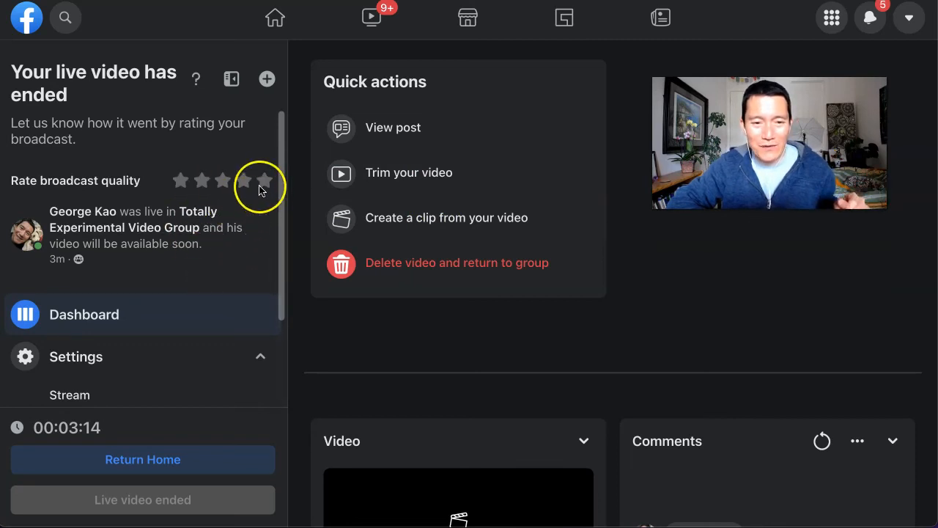
Step: Rate the broadcast quality five stars
click(264, 181)
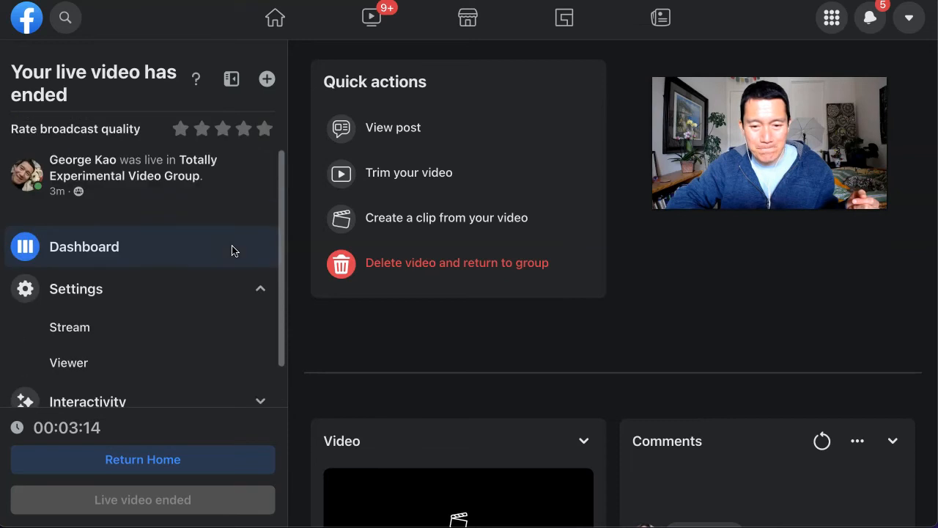
scroll(down, 3)
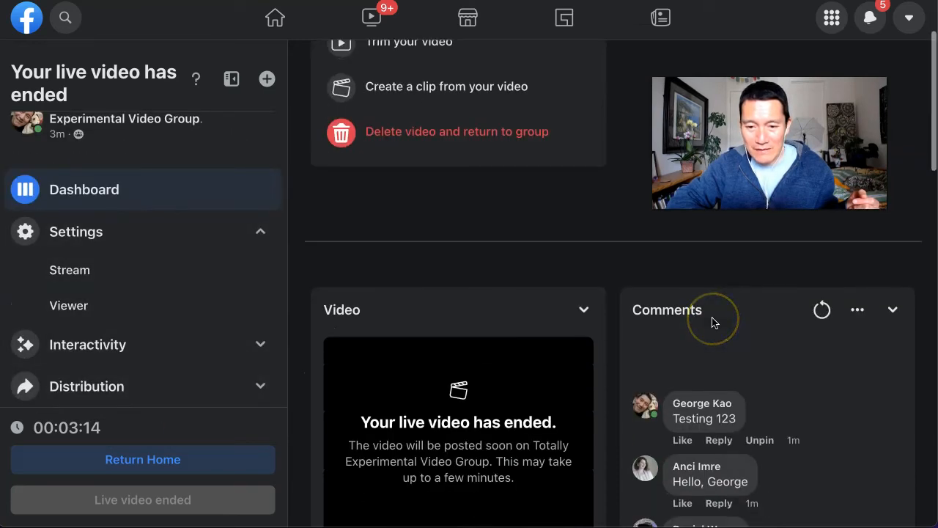
scroll(down, 3)
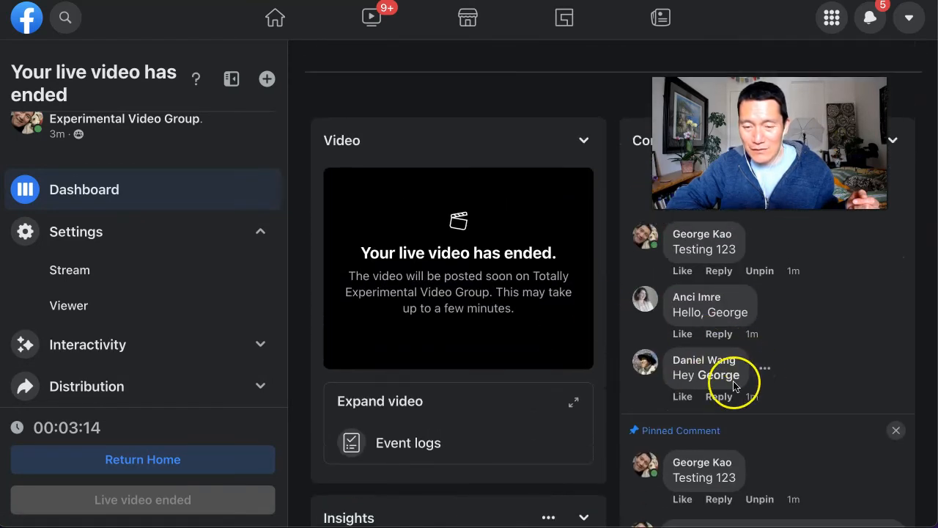
scroll(down, 3)
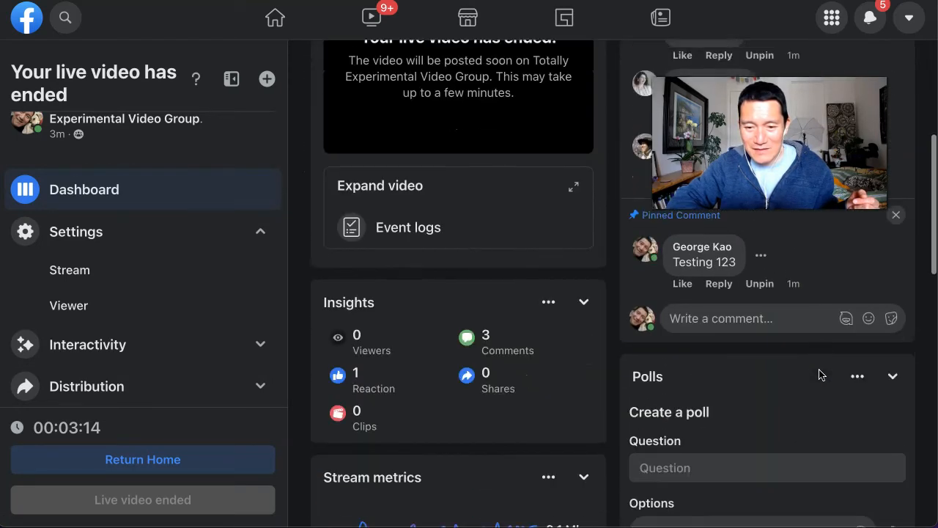
scroll(down, 3)
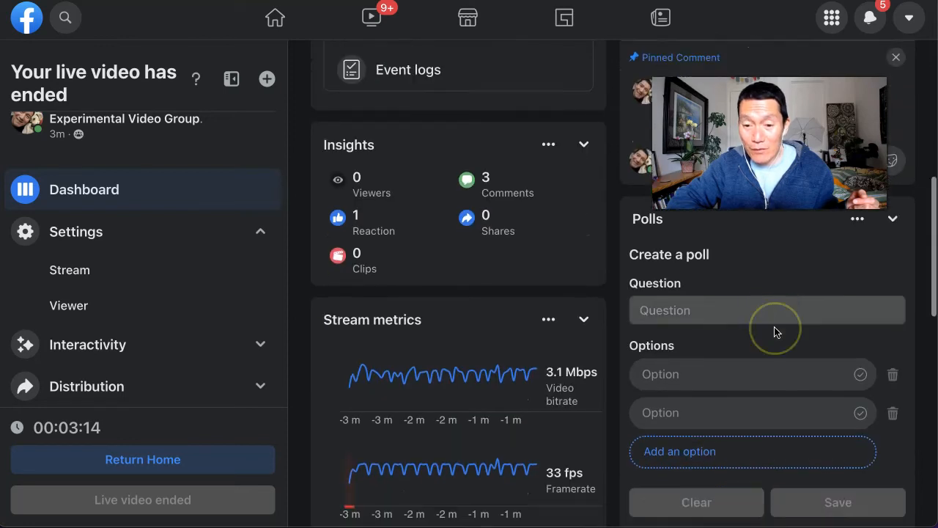
scroll(down, 3)
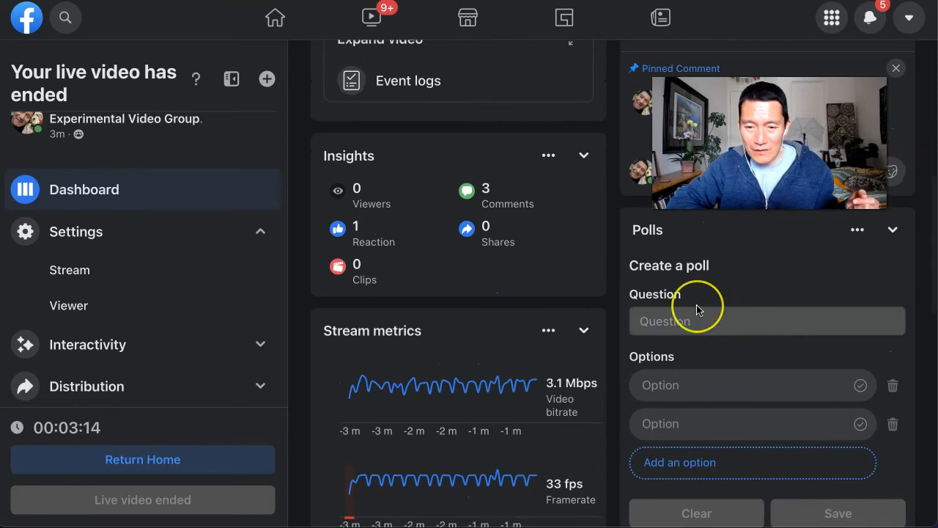
scroll(down, 3)
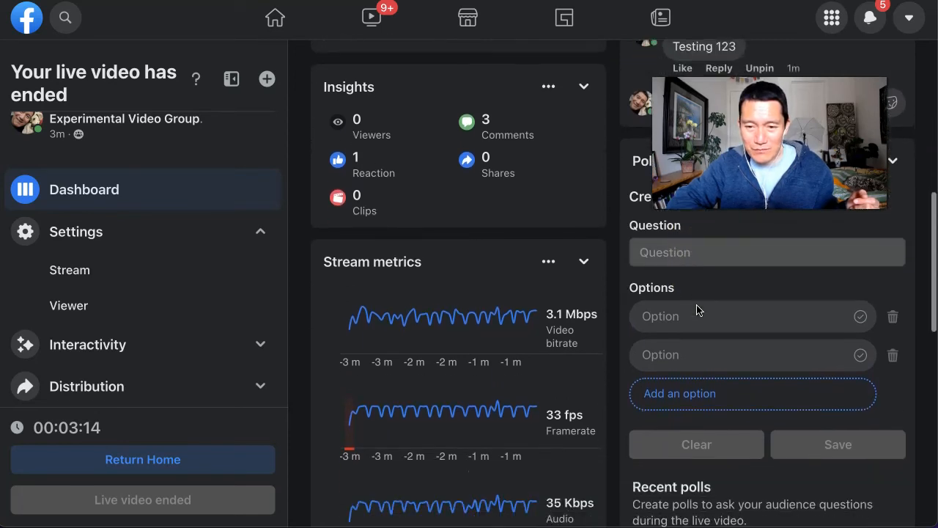
scroll(down, 3)
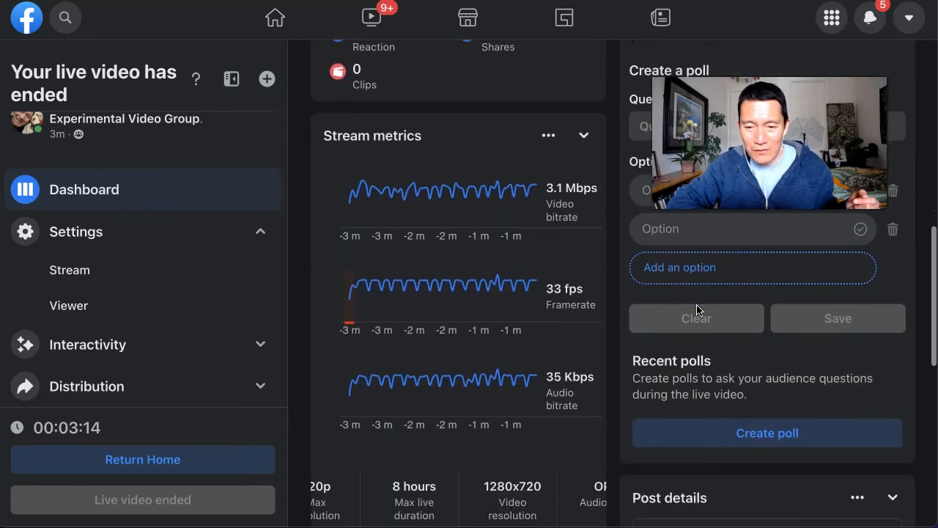
scroll(down, 3)
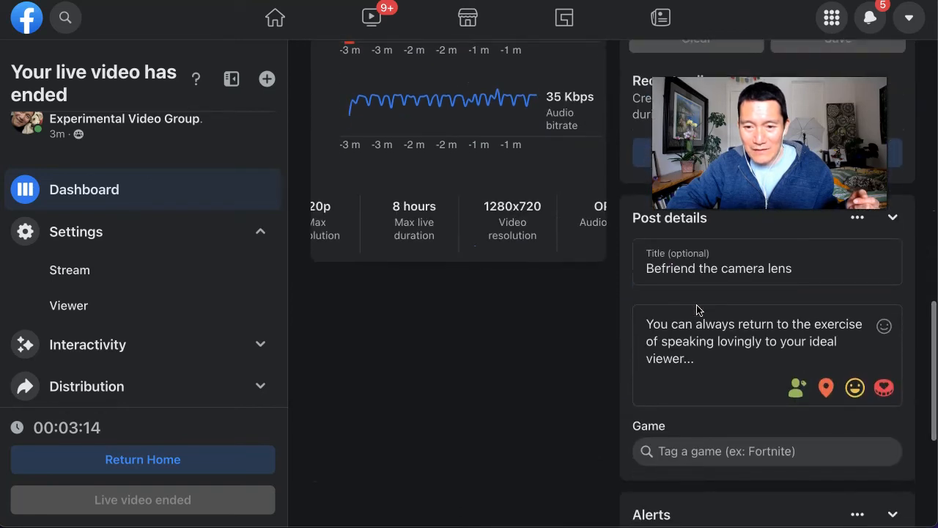
scroll(down, 3)
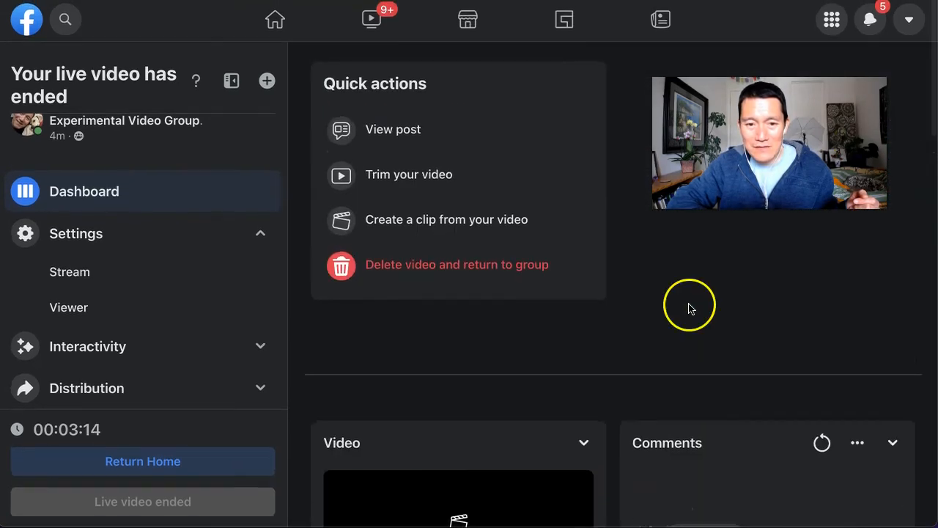
mouse_move(457, 271)
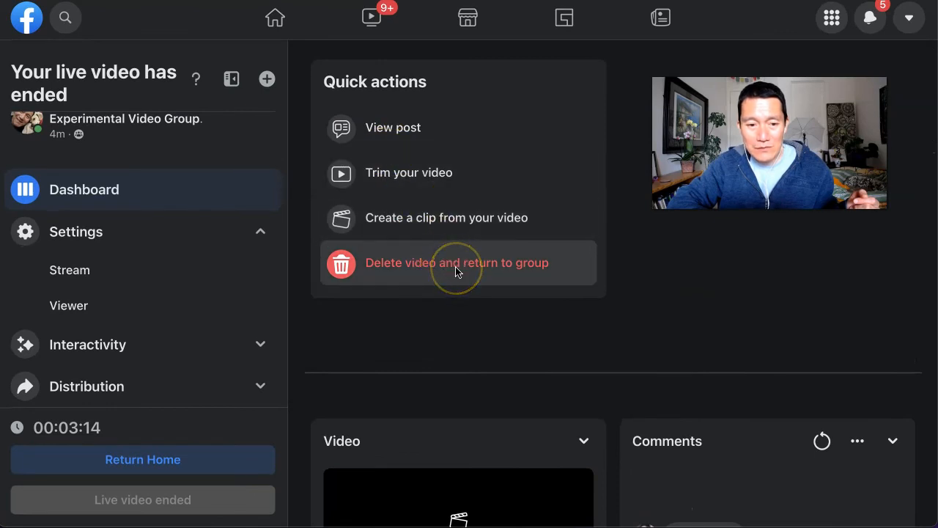
mouse_move(402, 128)
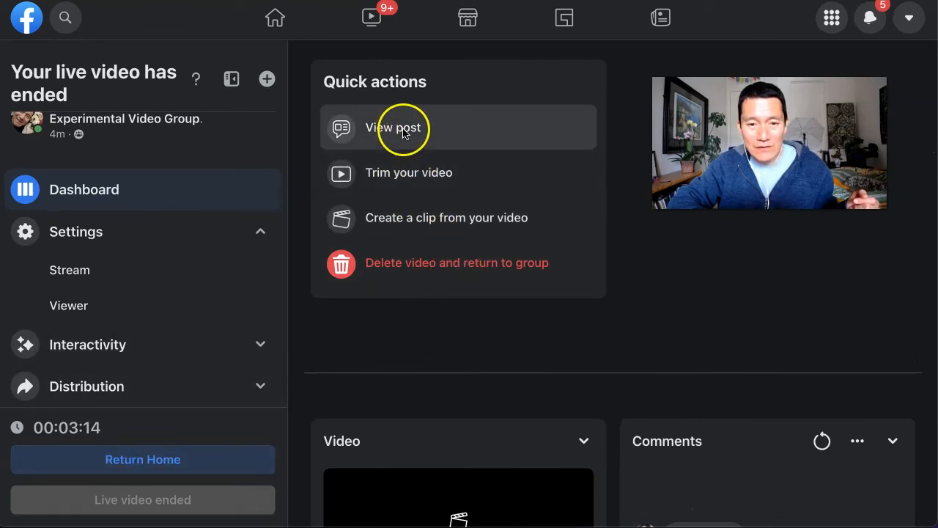
mouse_move(396, 197)
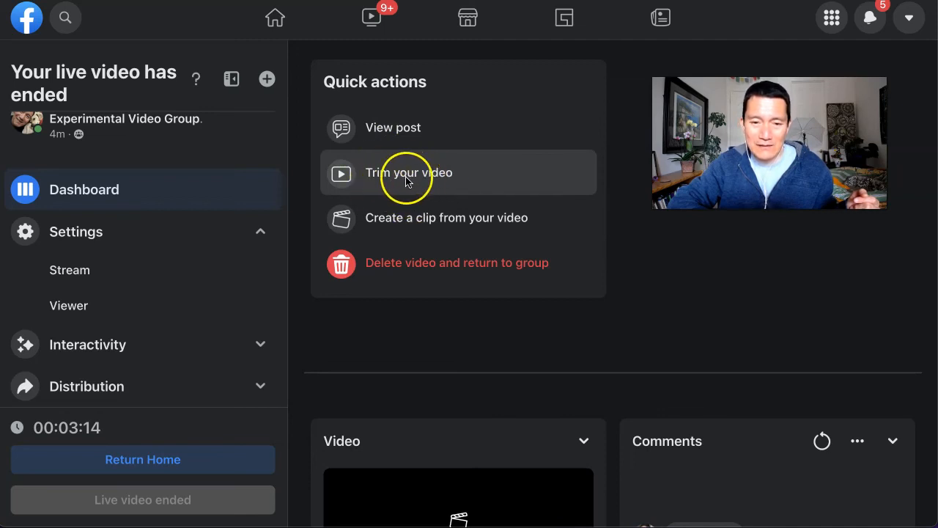
mouse_move(396, 132)
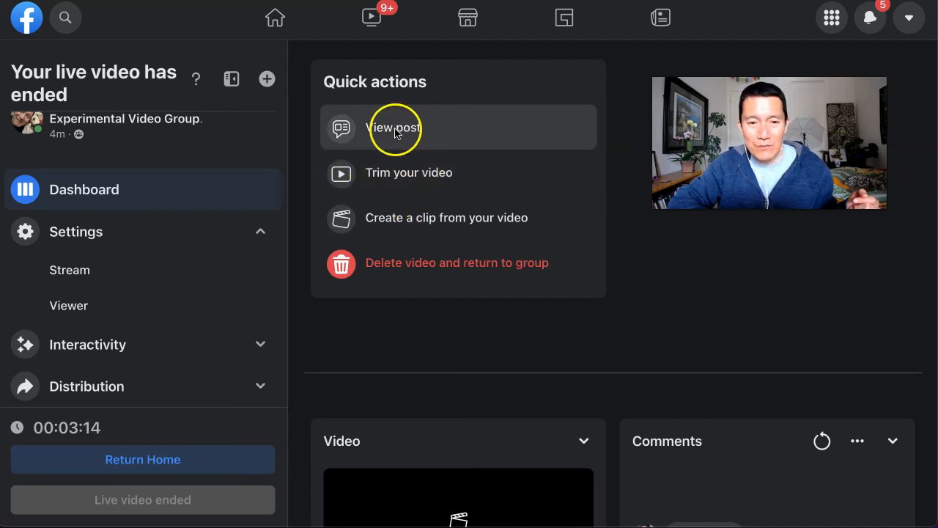
Step: View the finished live video's post via Quick actions
click(394, 129)
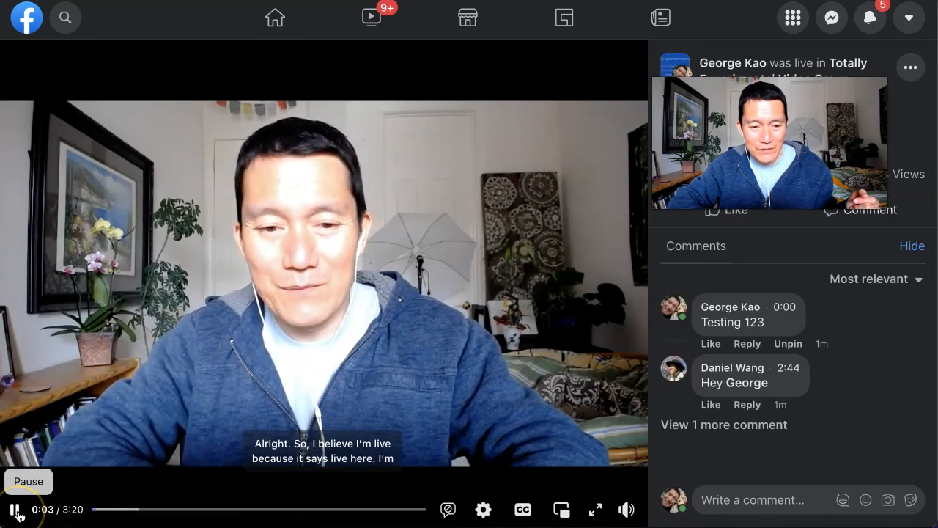
click(15, 506)
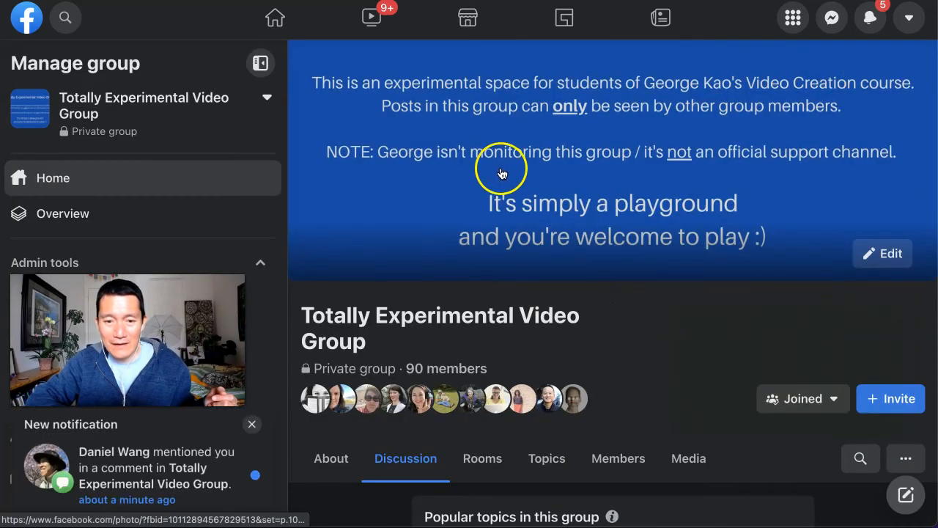
Step: Scroll the group Discussion feed down to the live video post and its three comments
scroll(down, 3)
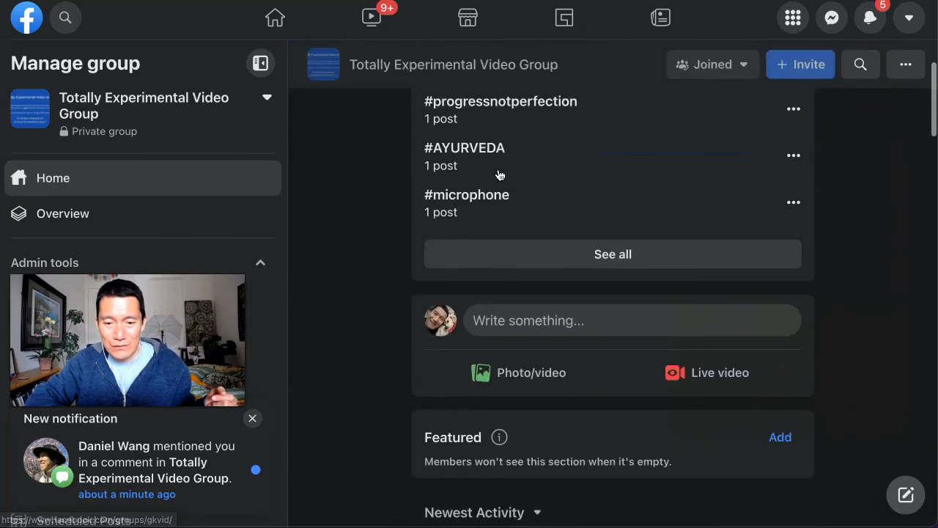
scroll(down, 3)
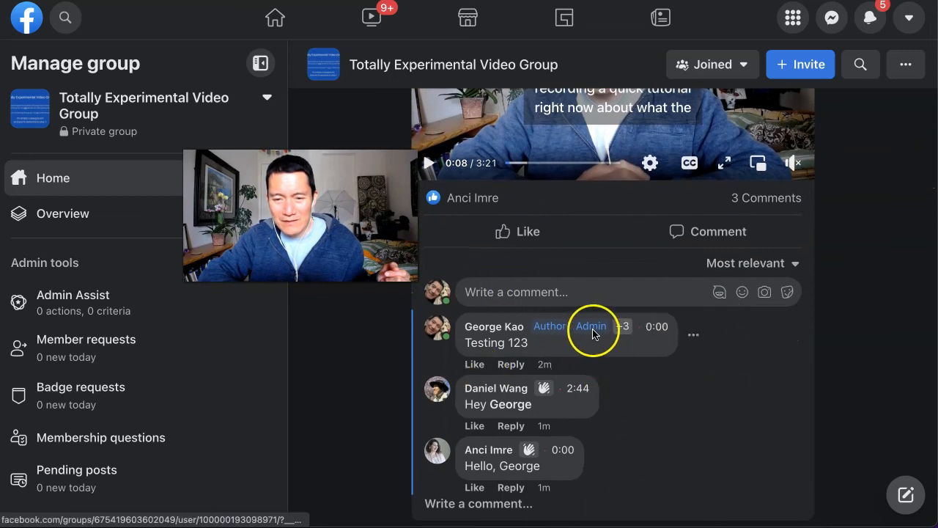
mouse_move(662, 334)
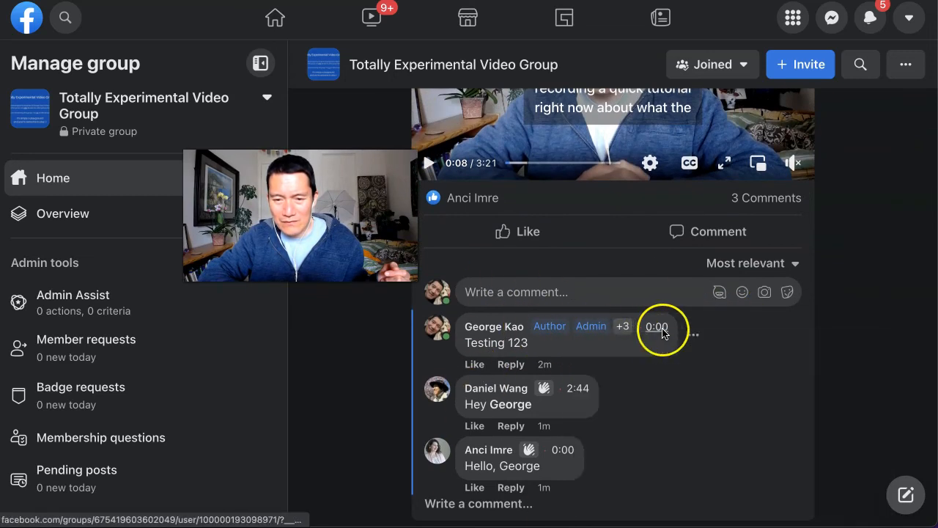
mouse_move(859, 329)
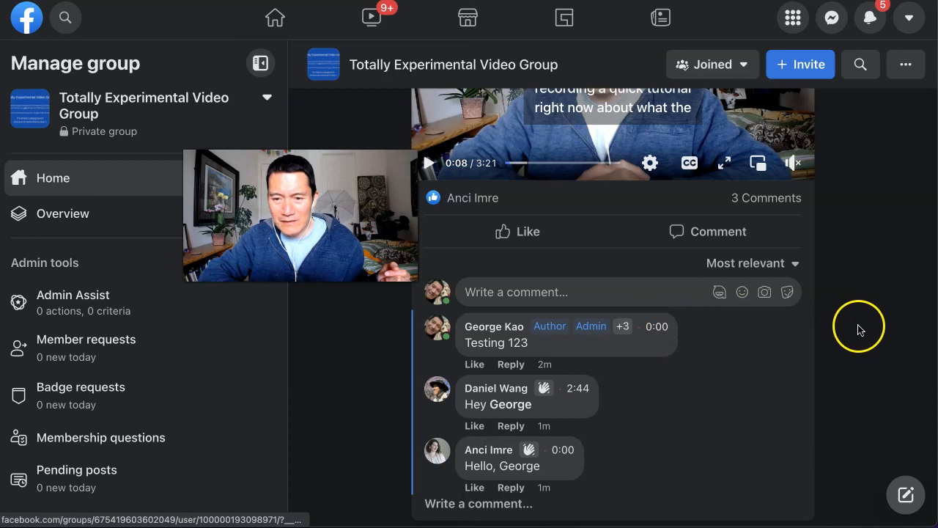
mouse_move(809, 356)
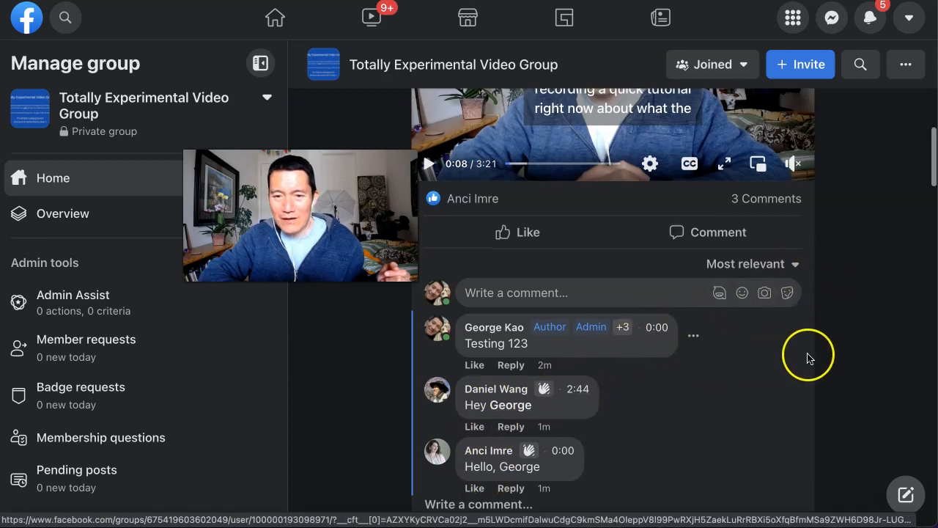